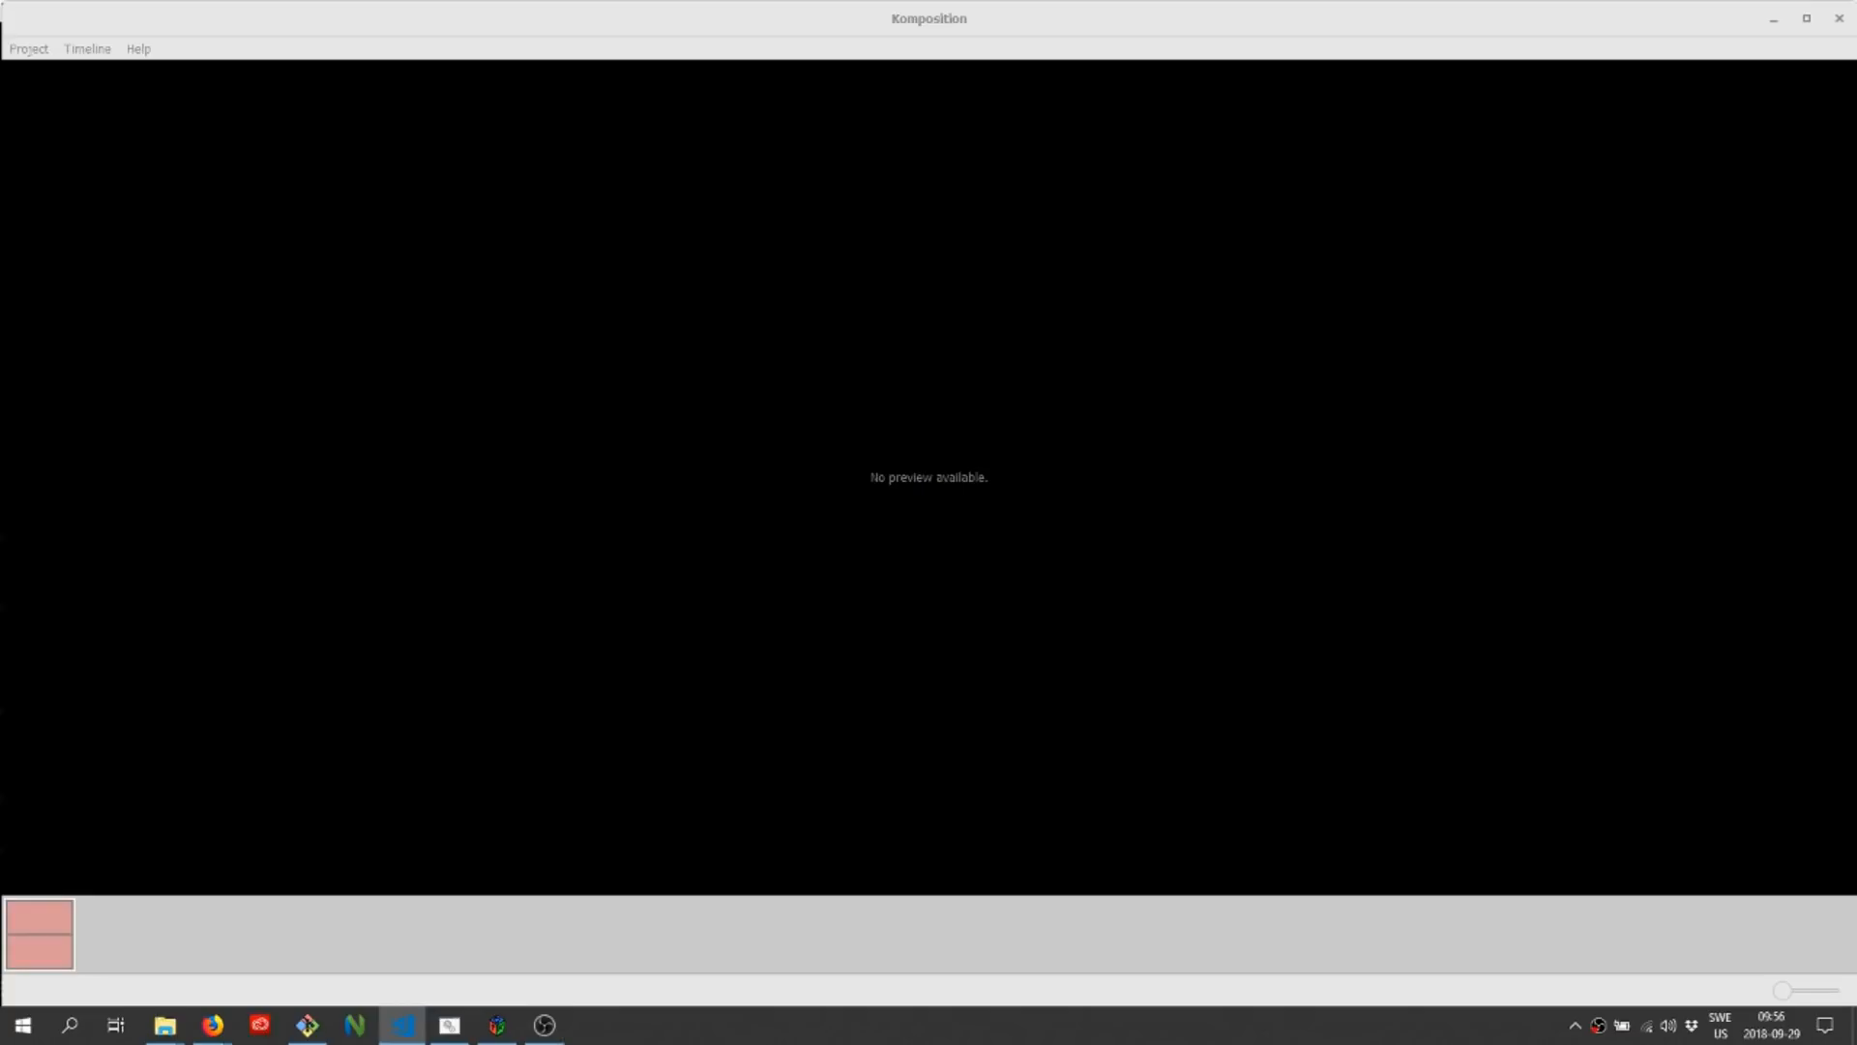
# Step: Import find-tutorial.mp4 with 'Classify parts automatically' enabled, yielding fifteen clips
pyautogui.click(27, 48)
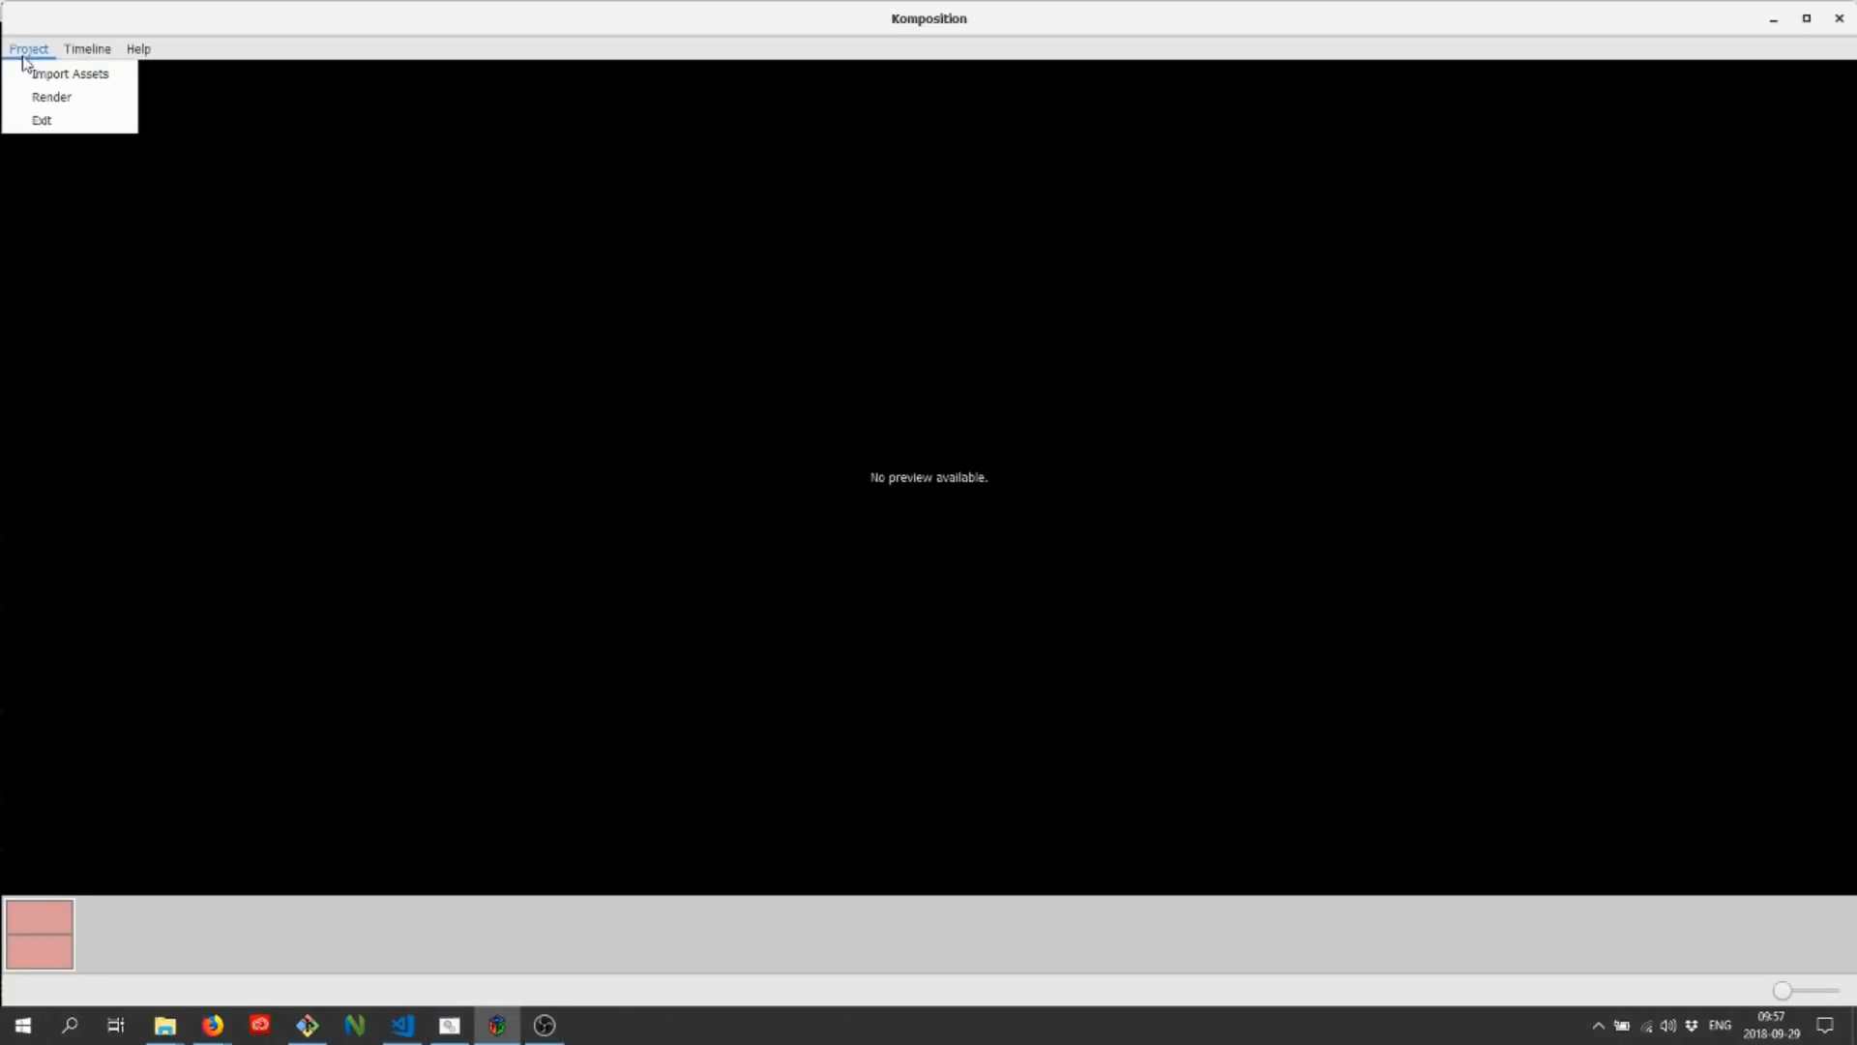
pyautogui.click(70, 74)
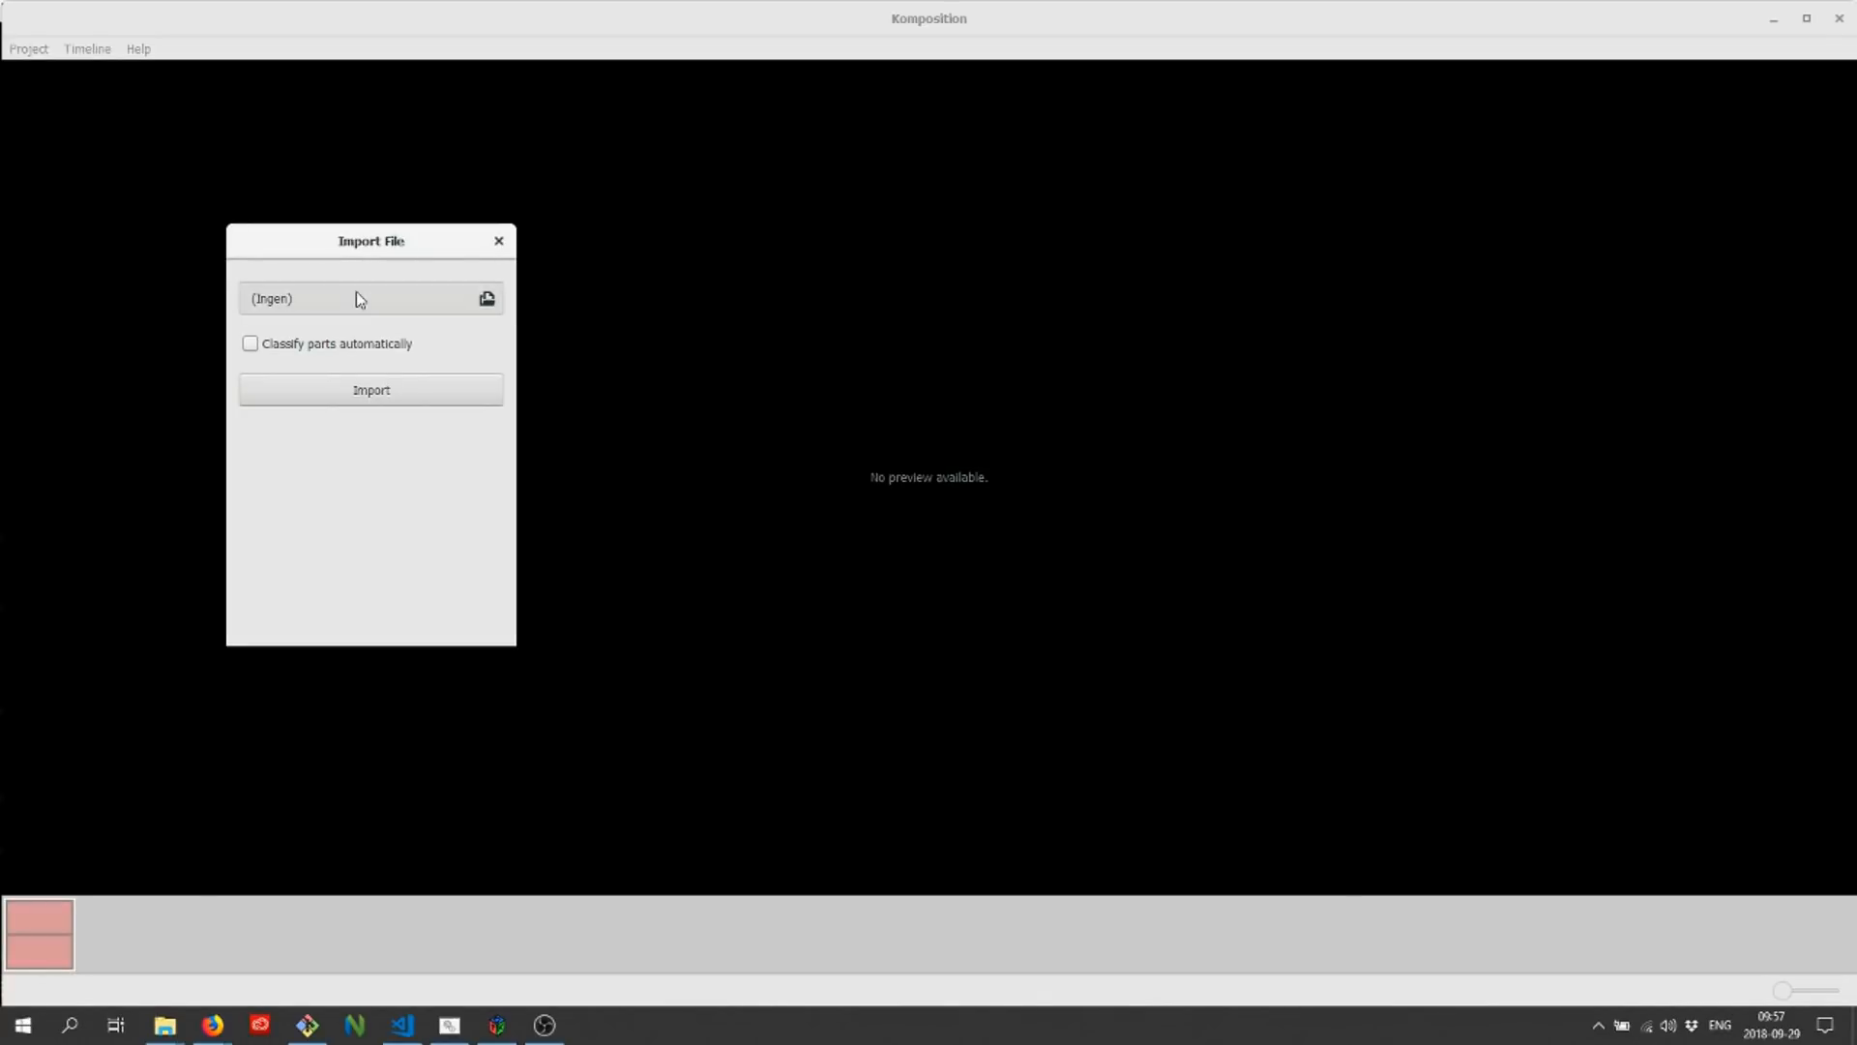
pyautogui.click(487, 297)
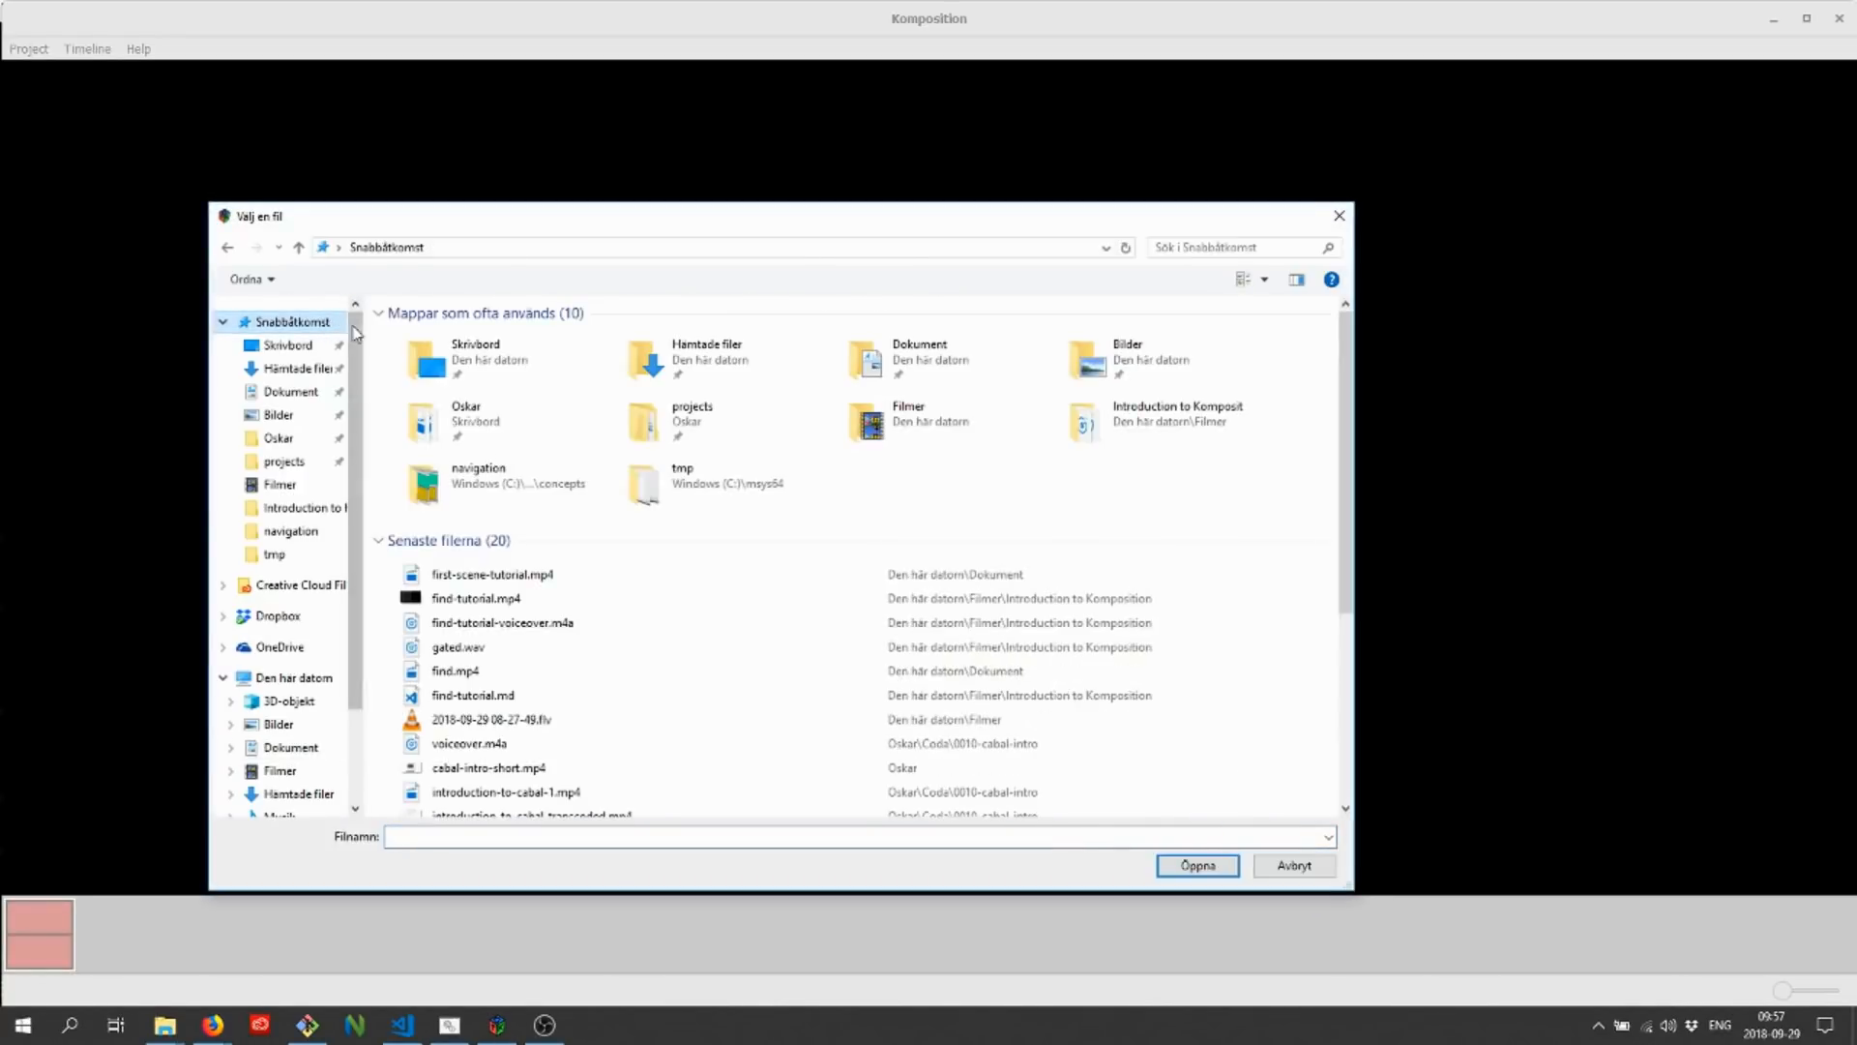
pyautogui.click(474, 598)
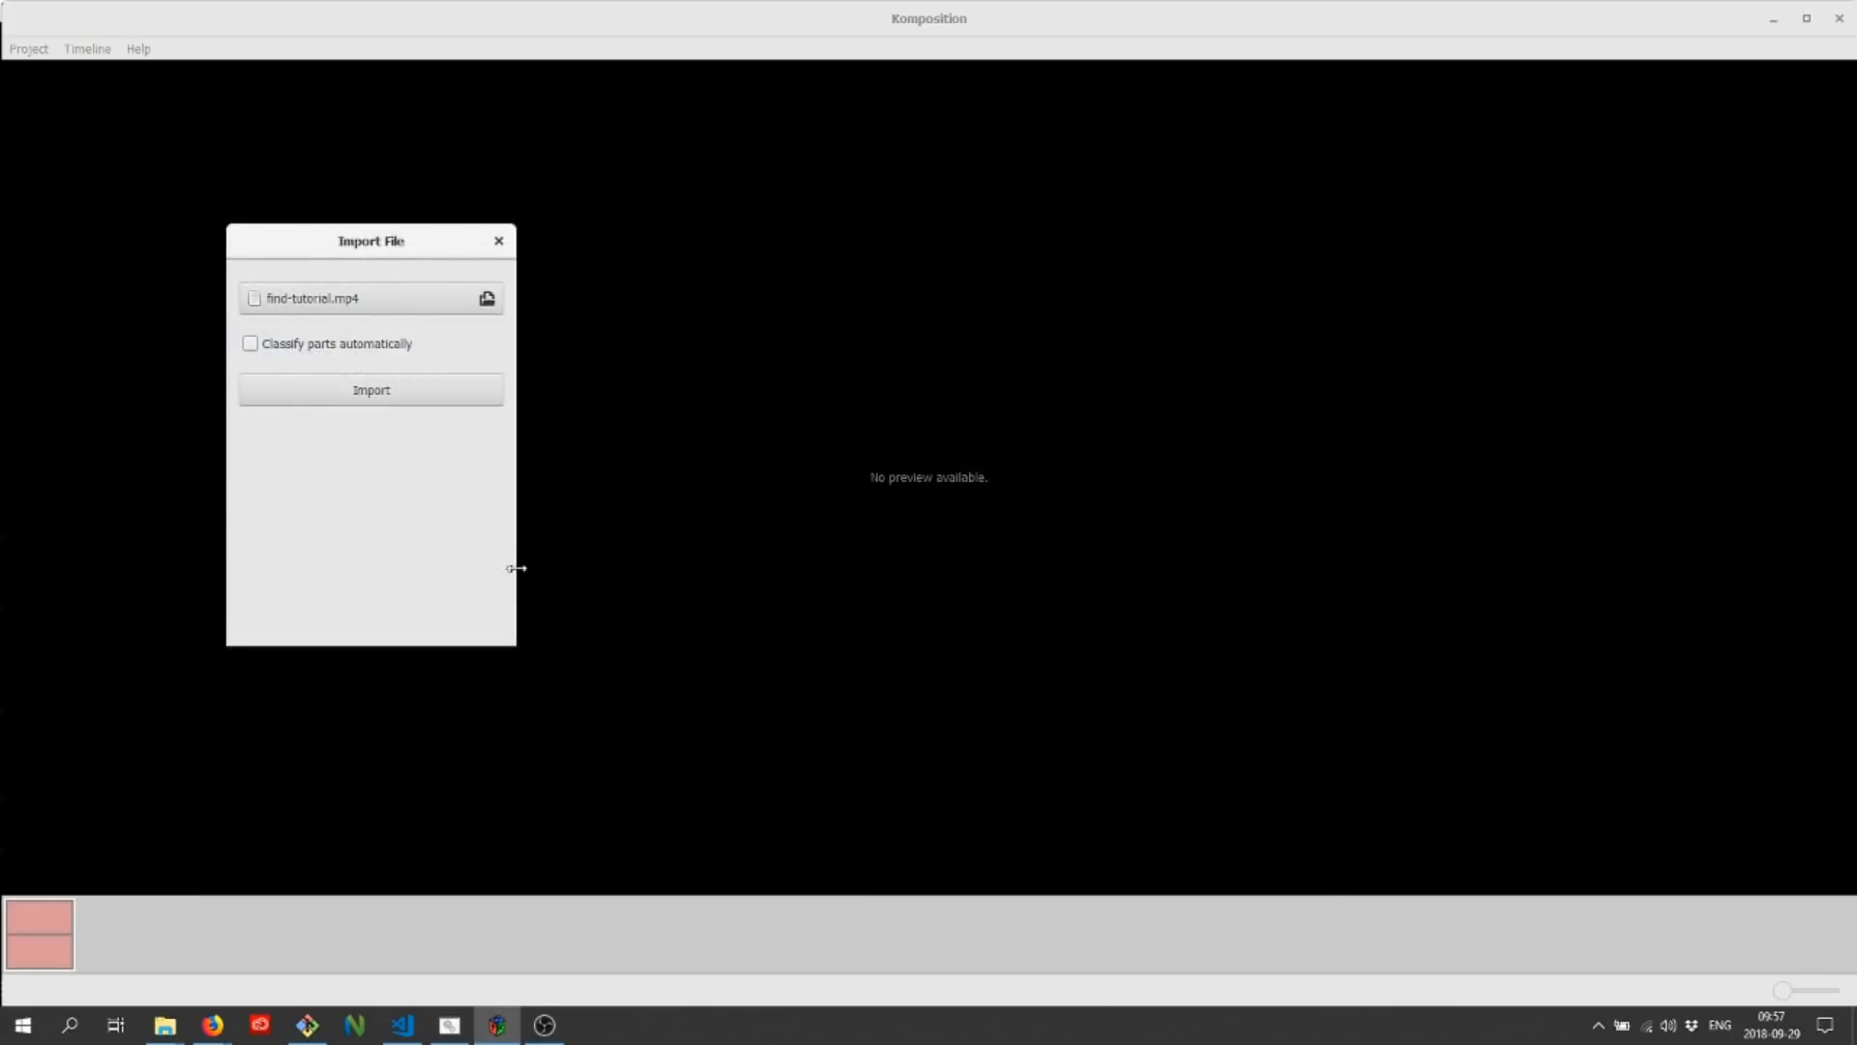
pyautogui.click(250, 344)
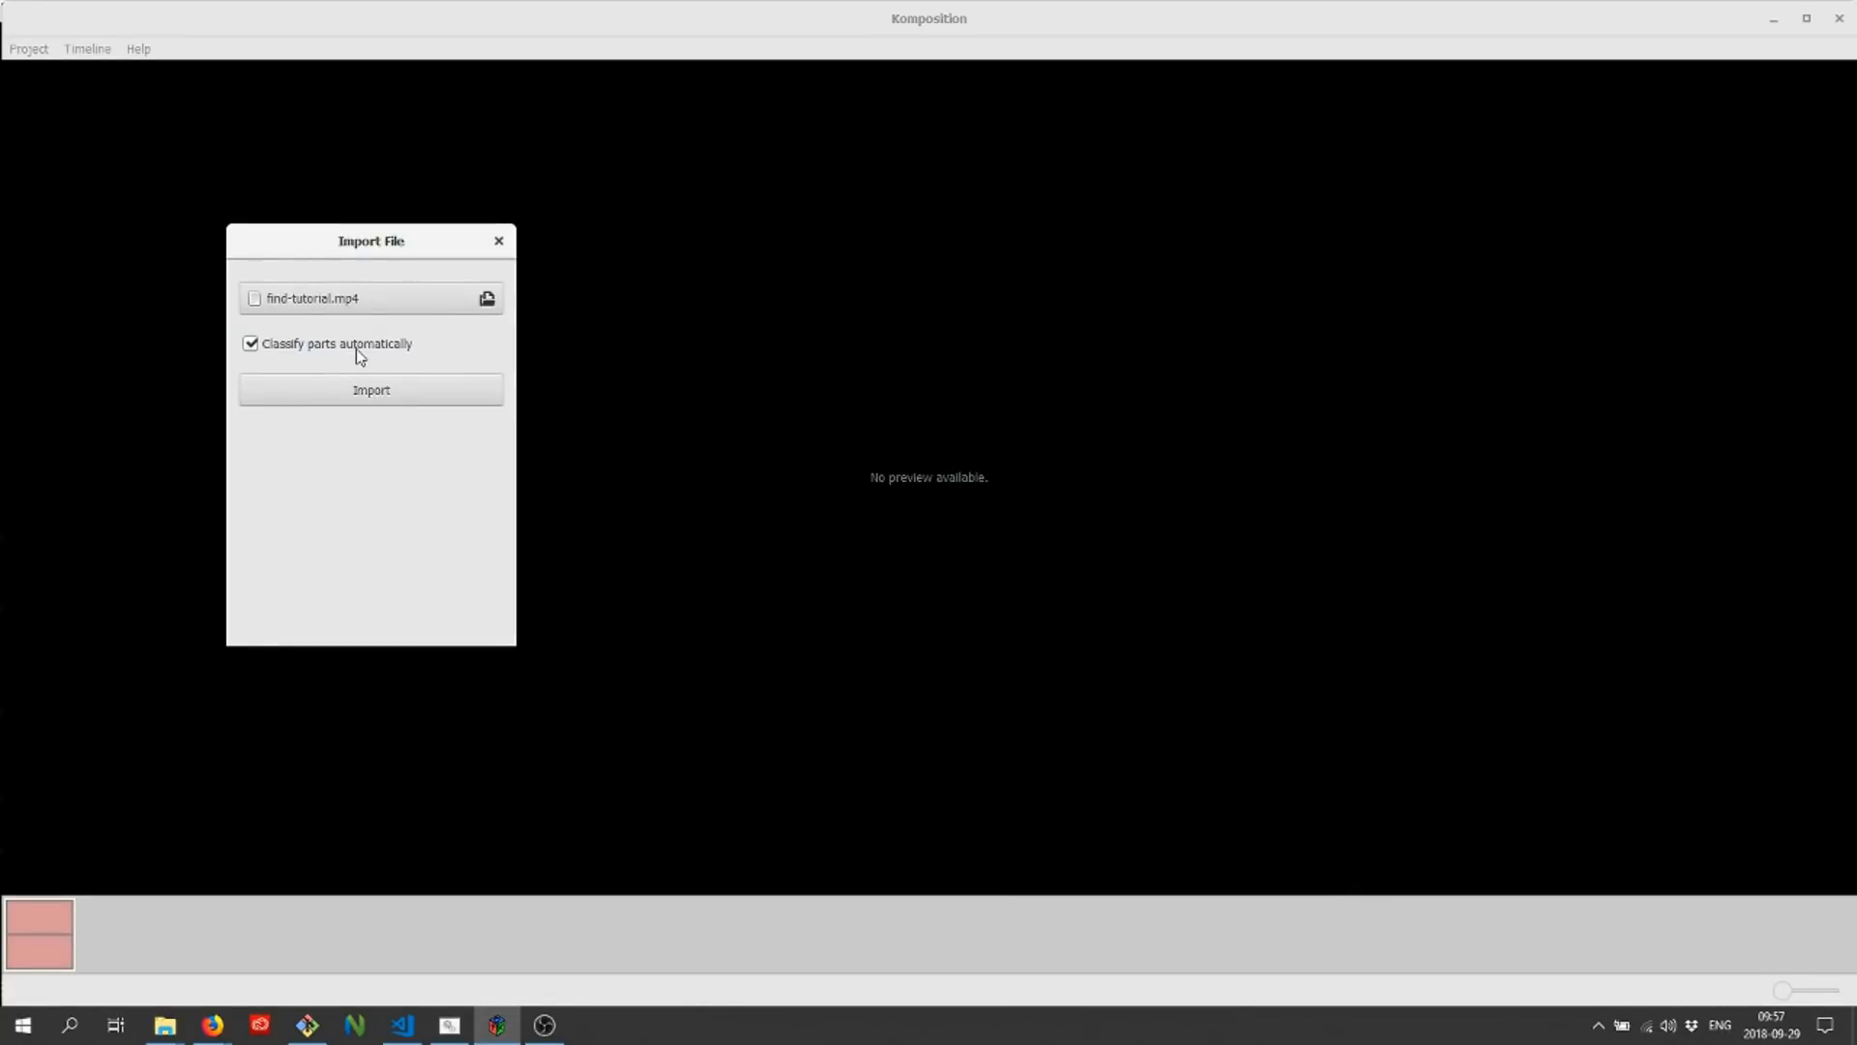
pyautogui.click(370, 389)
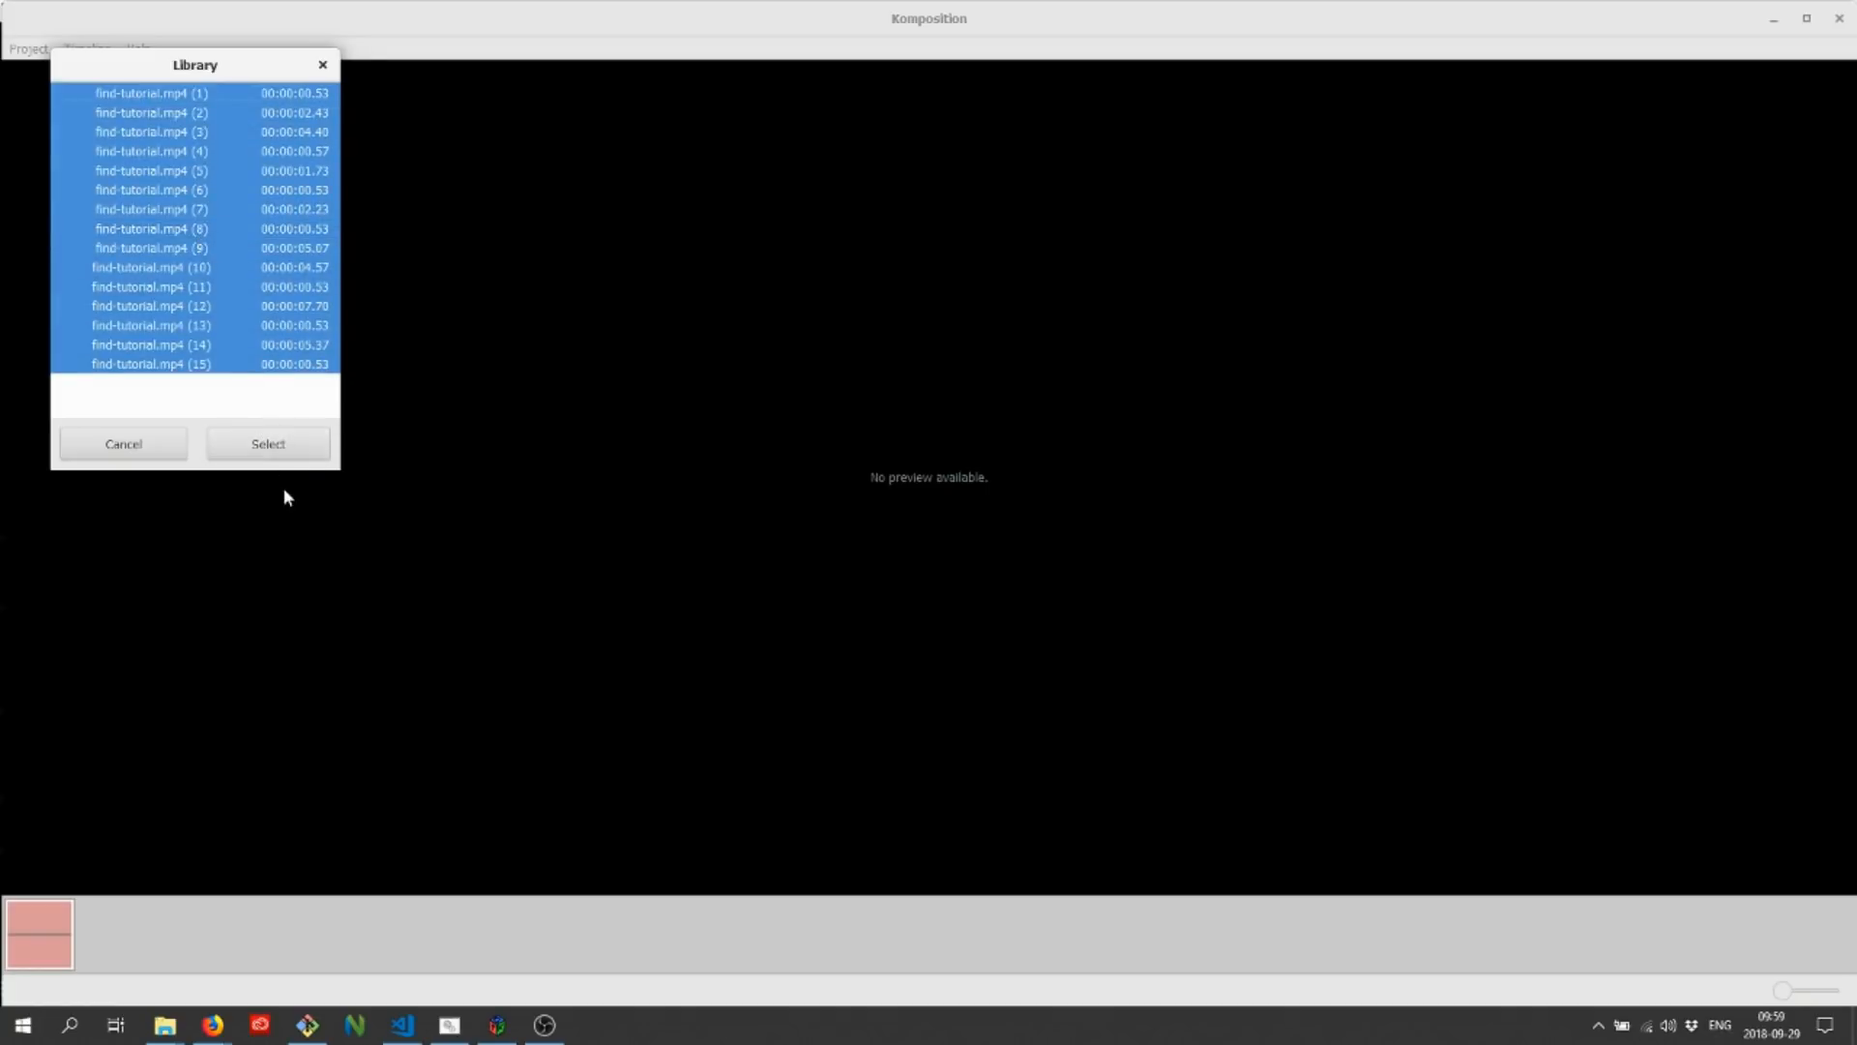
# Step: Add find-tutorial.mp4 parts (1)–(15) from the Library to the timeline
pyautogui.click(268, 443)
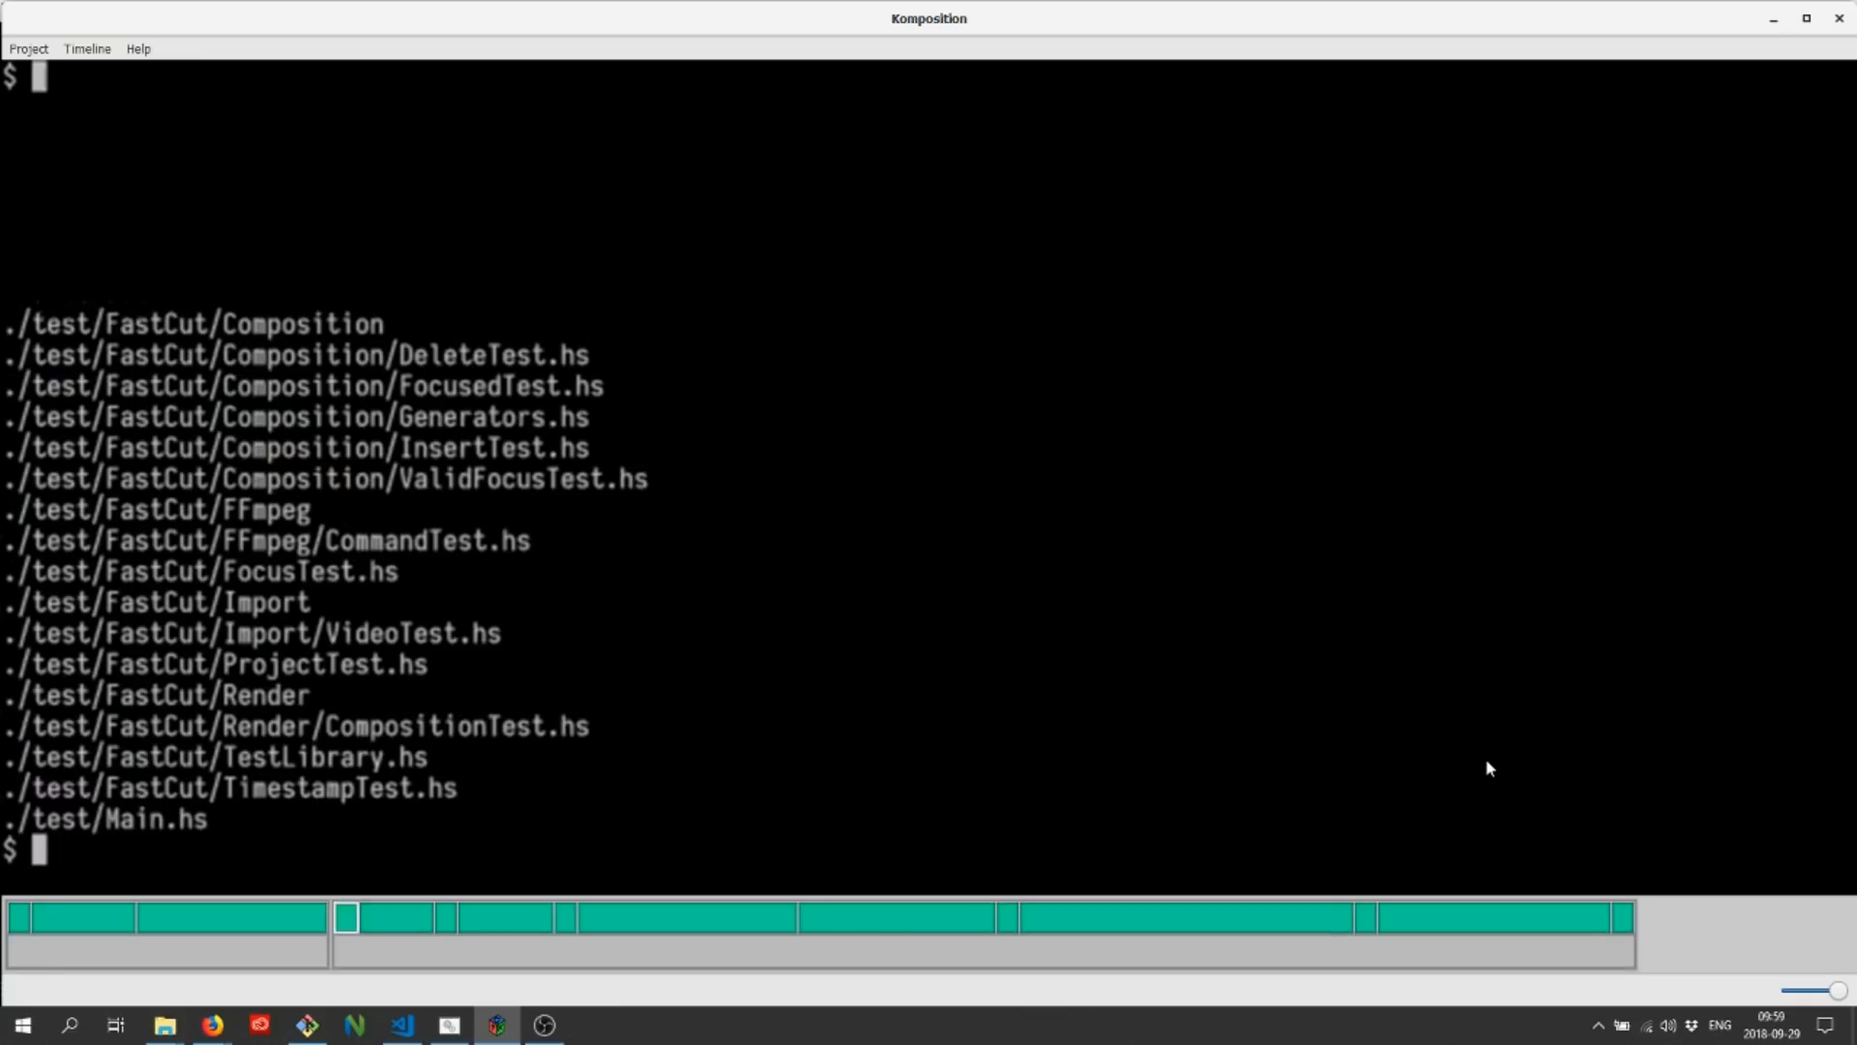
# Step: Break the fifteen-clip sequence into four parallel groups
pyautogui.write('find src')
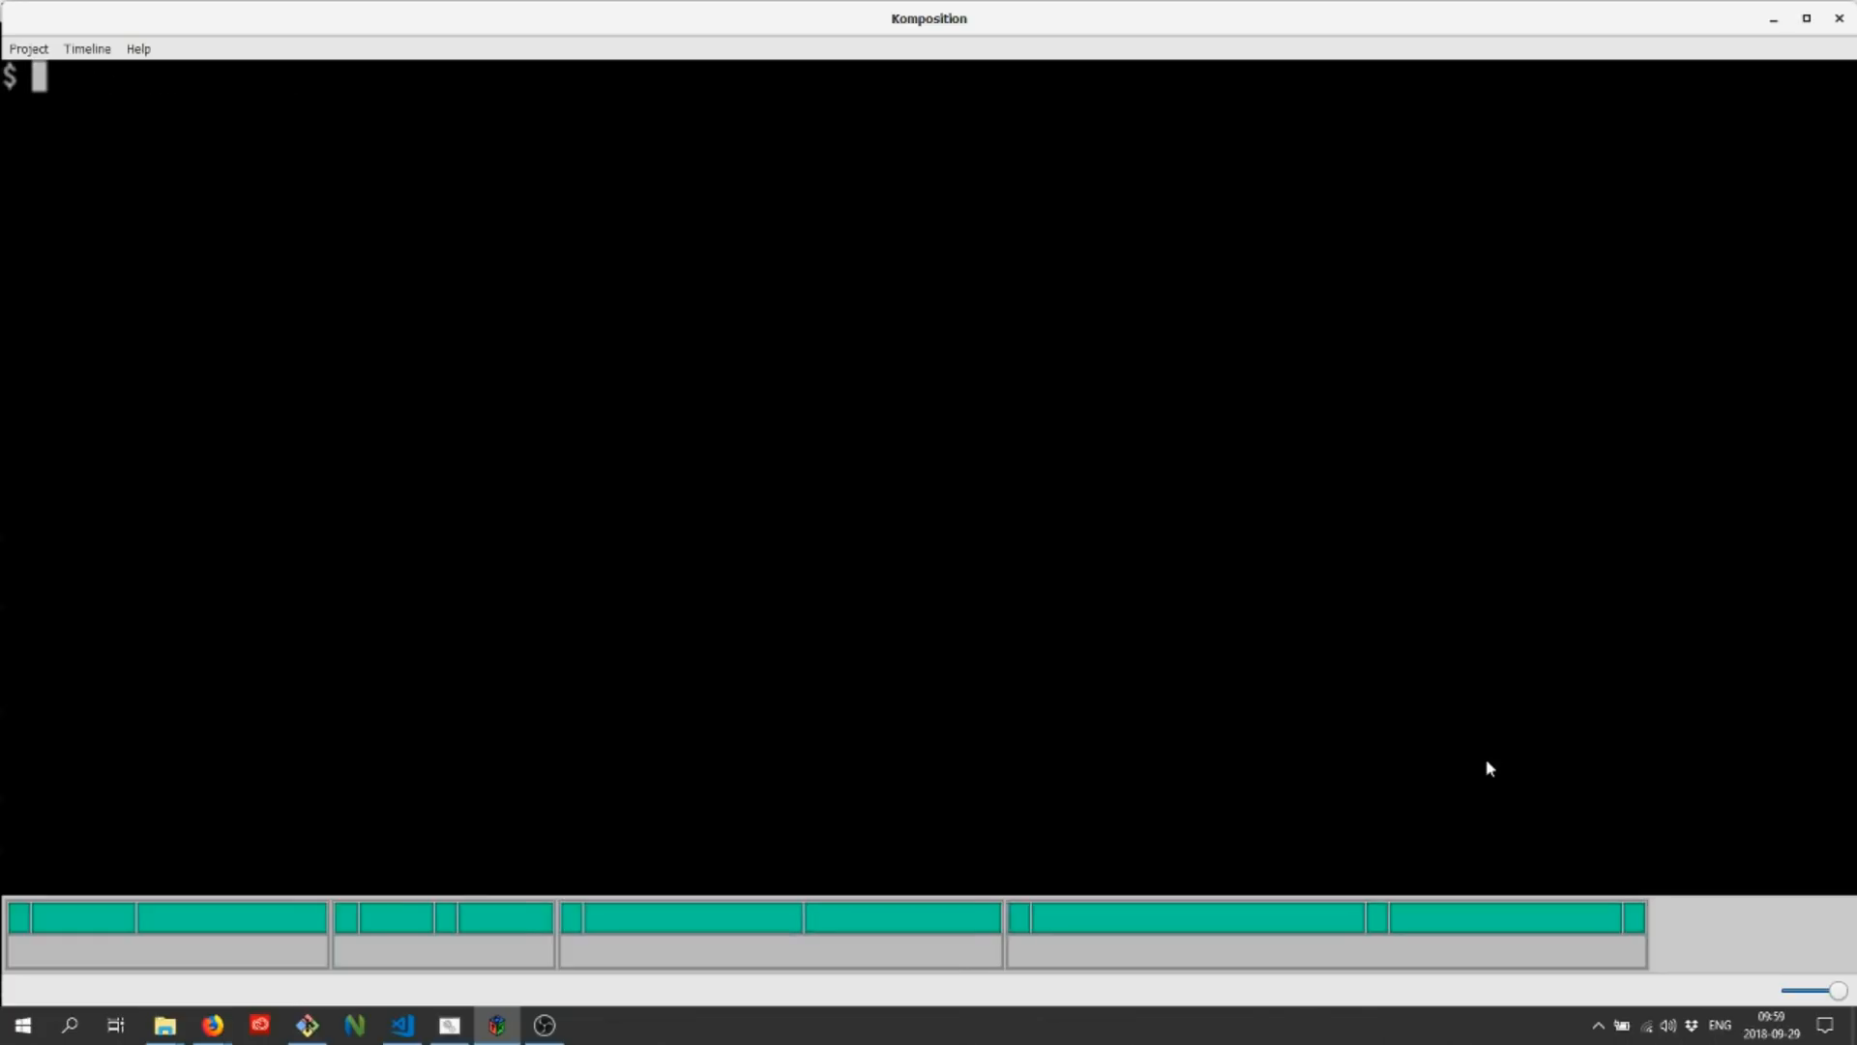
pyautogui.write("find . -name '*.hs' -not -name '*Test.hs'")
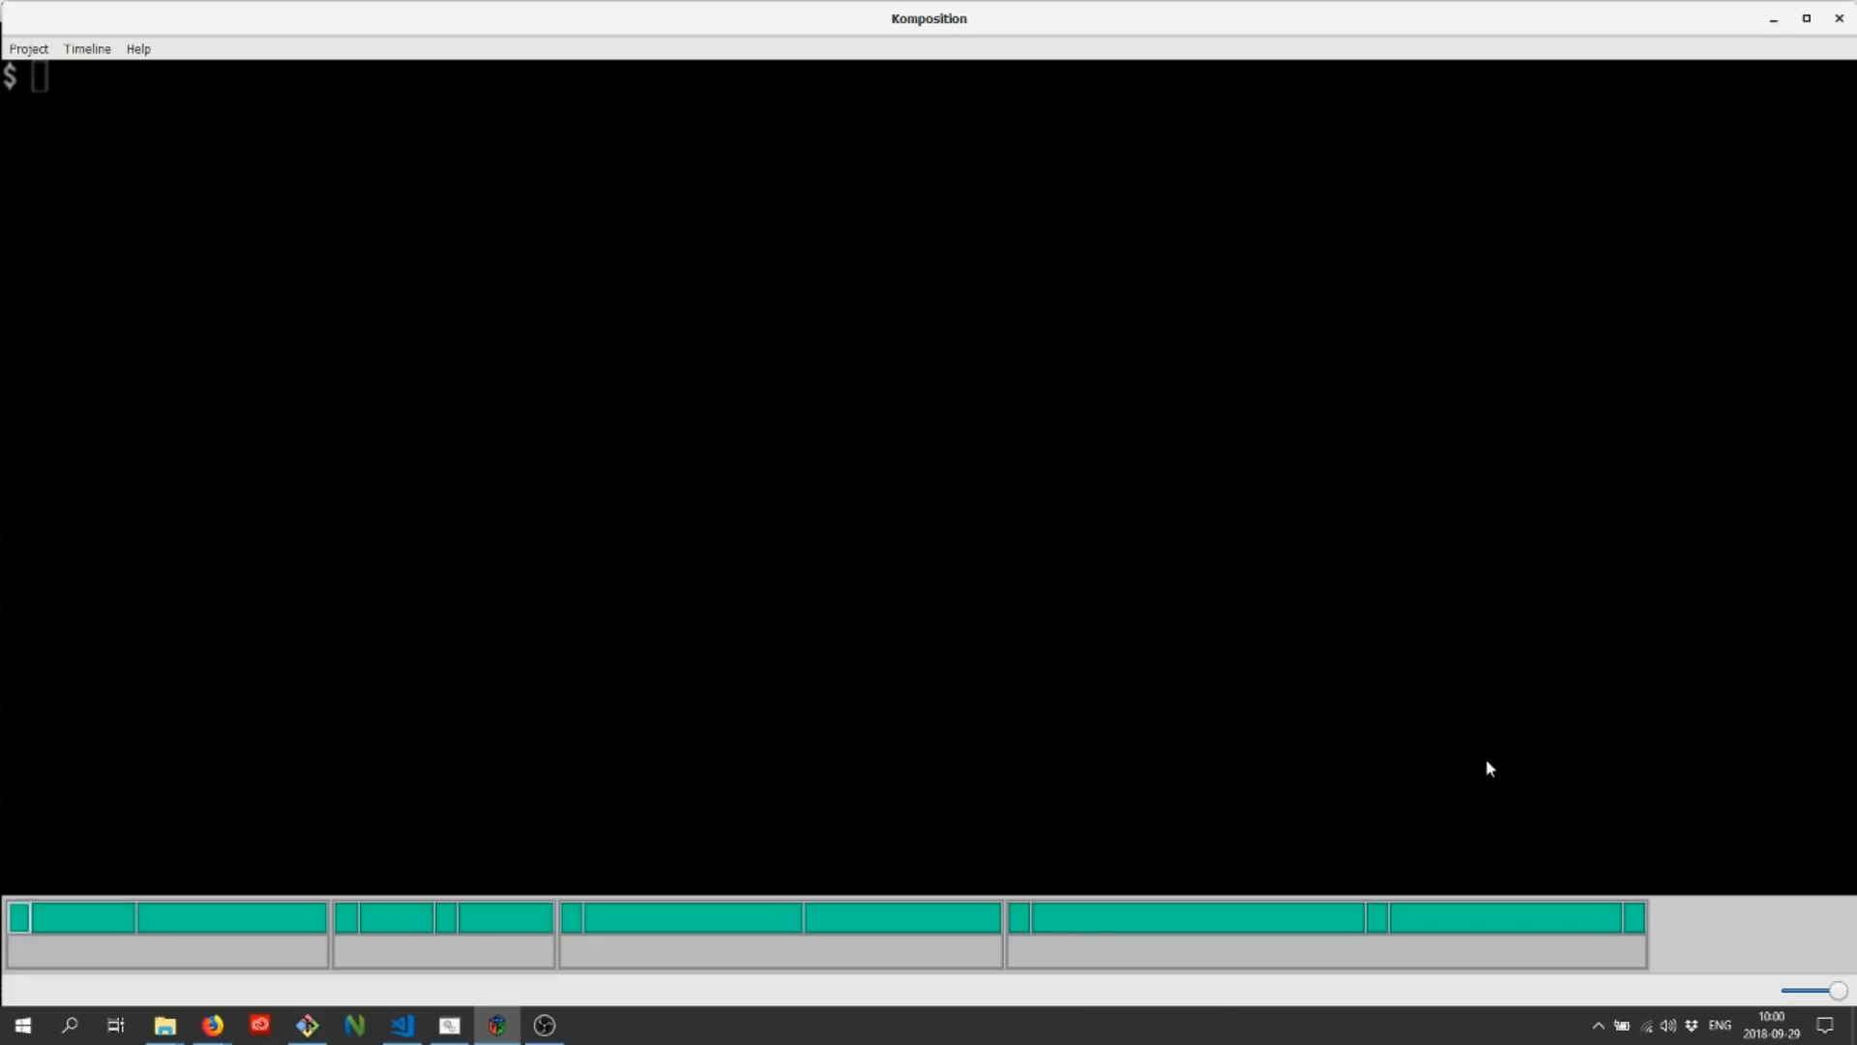
pyautogui.click(27, 49)
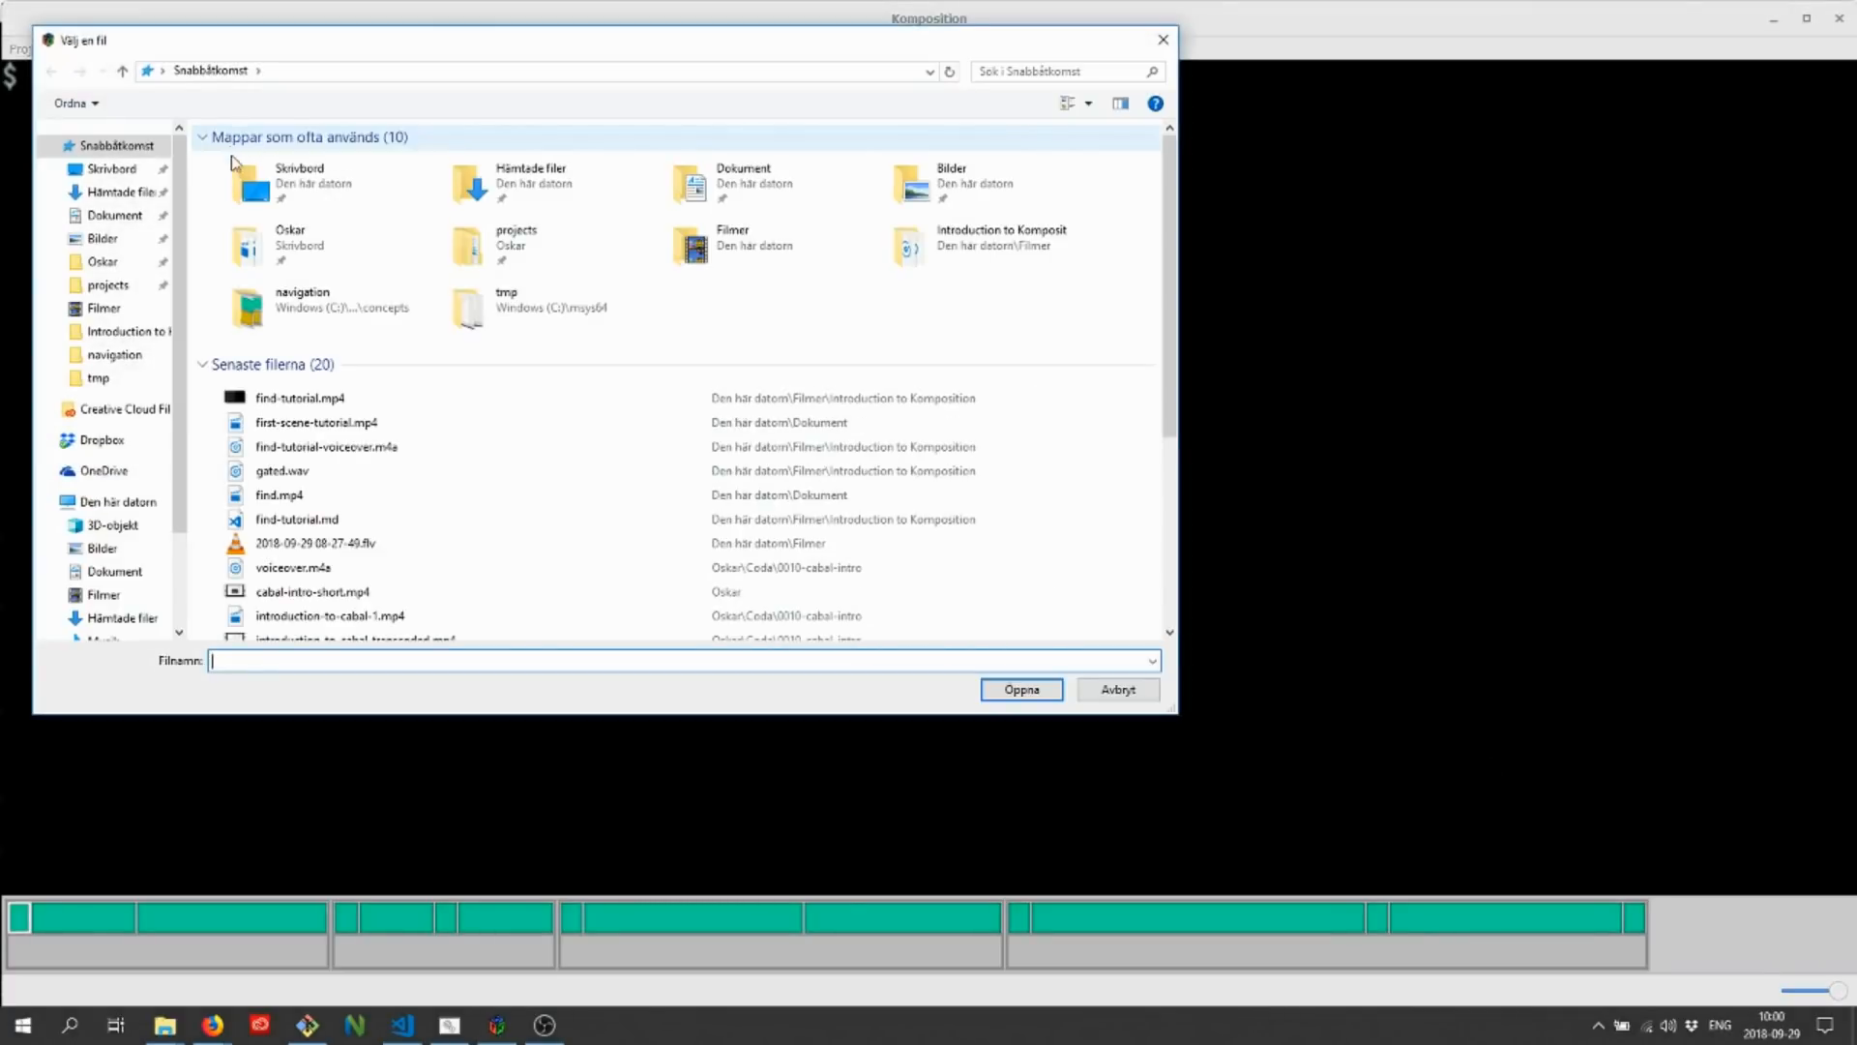
pyautogui.moveTo(349, 471)
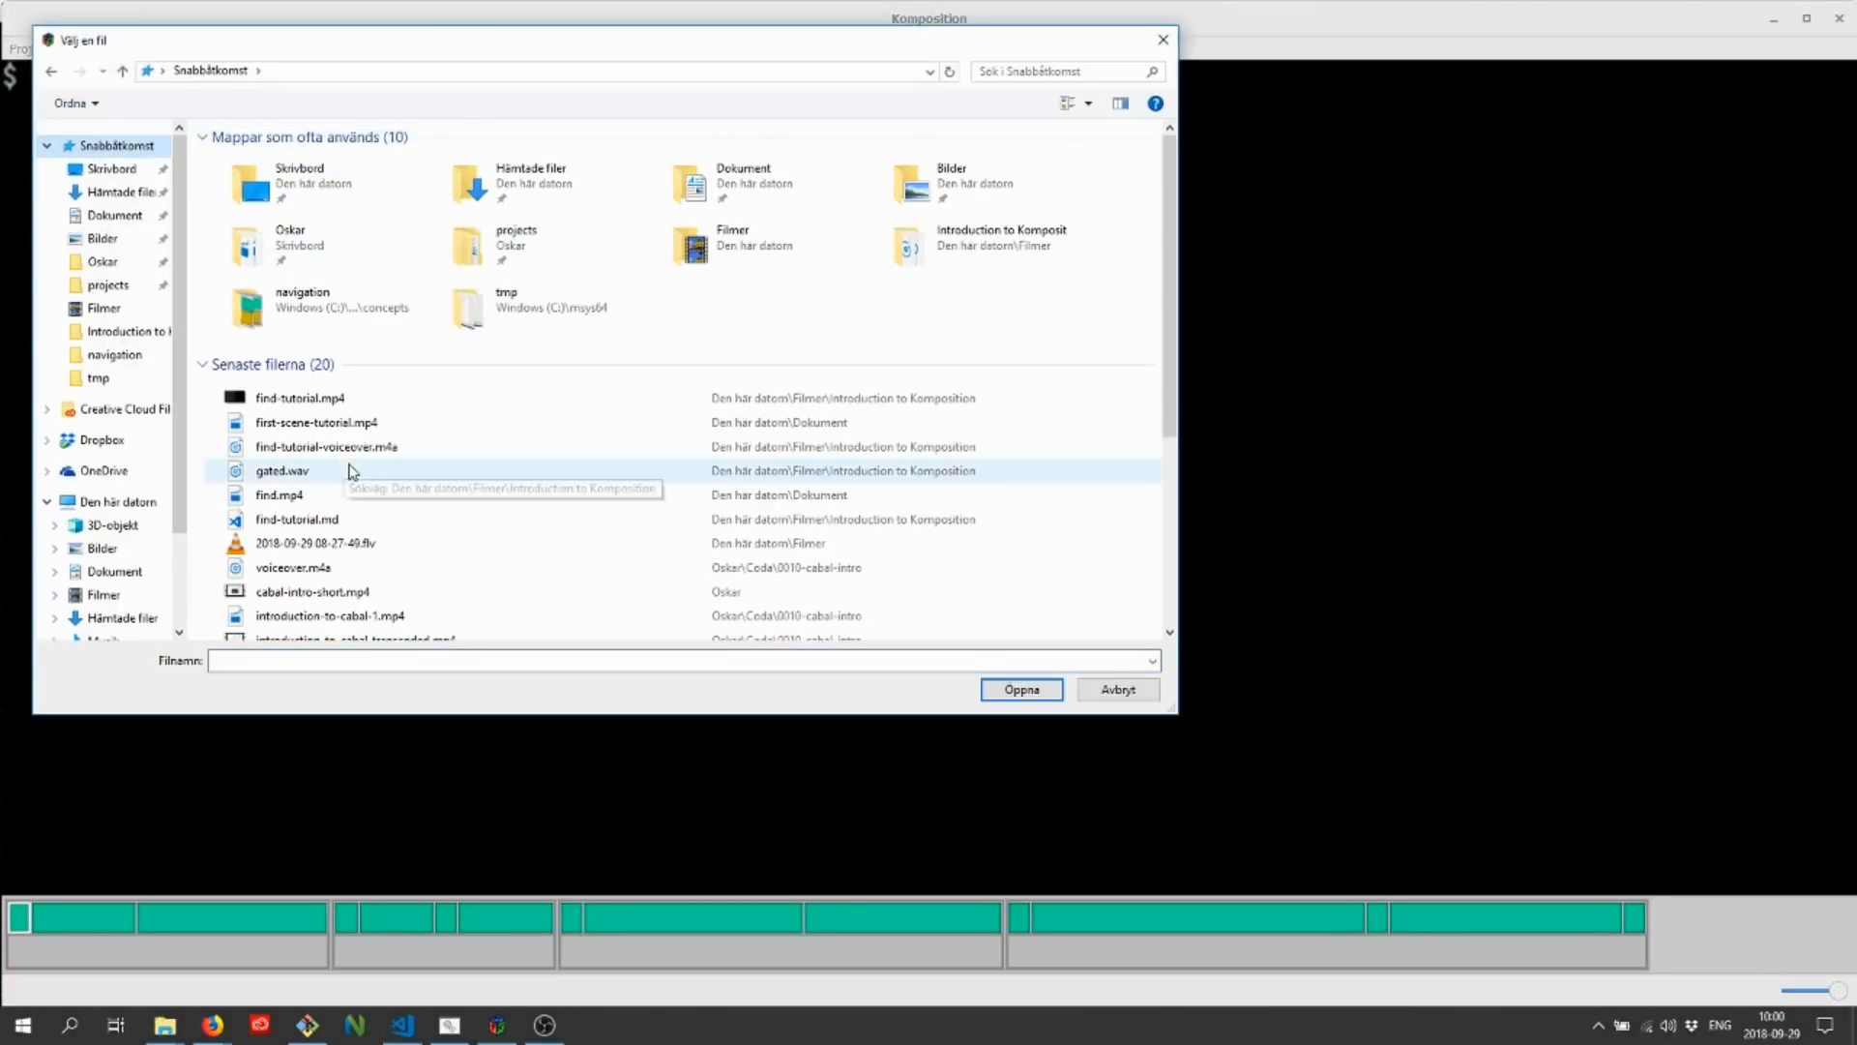
# Step: Import find-tutorial-voiceover.m4a without automatic classification
pyautogui.doubleClick(326, 447)
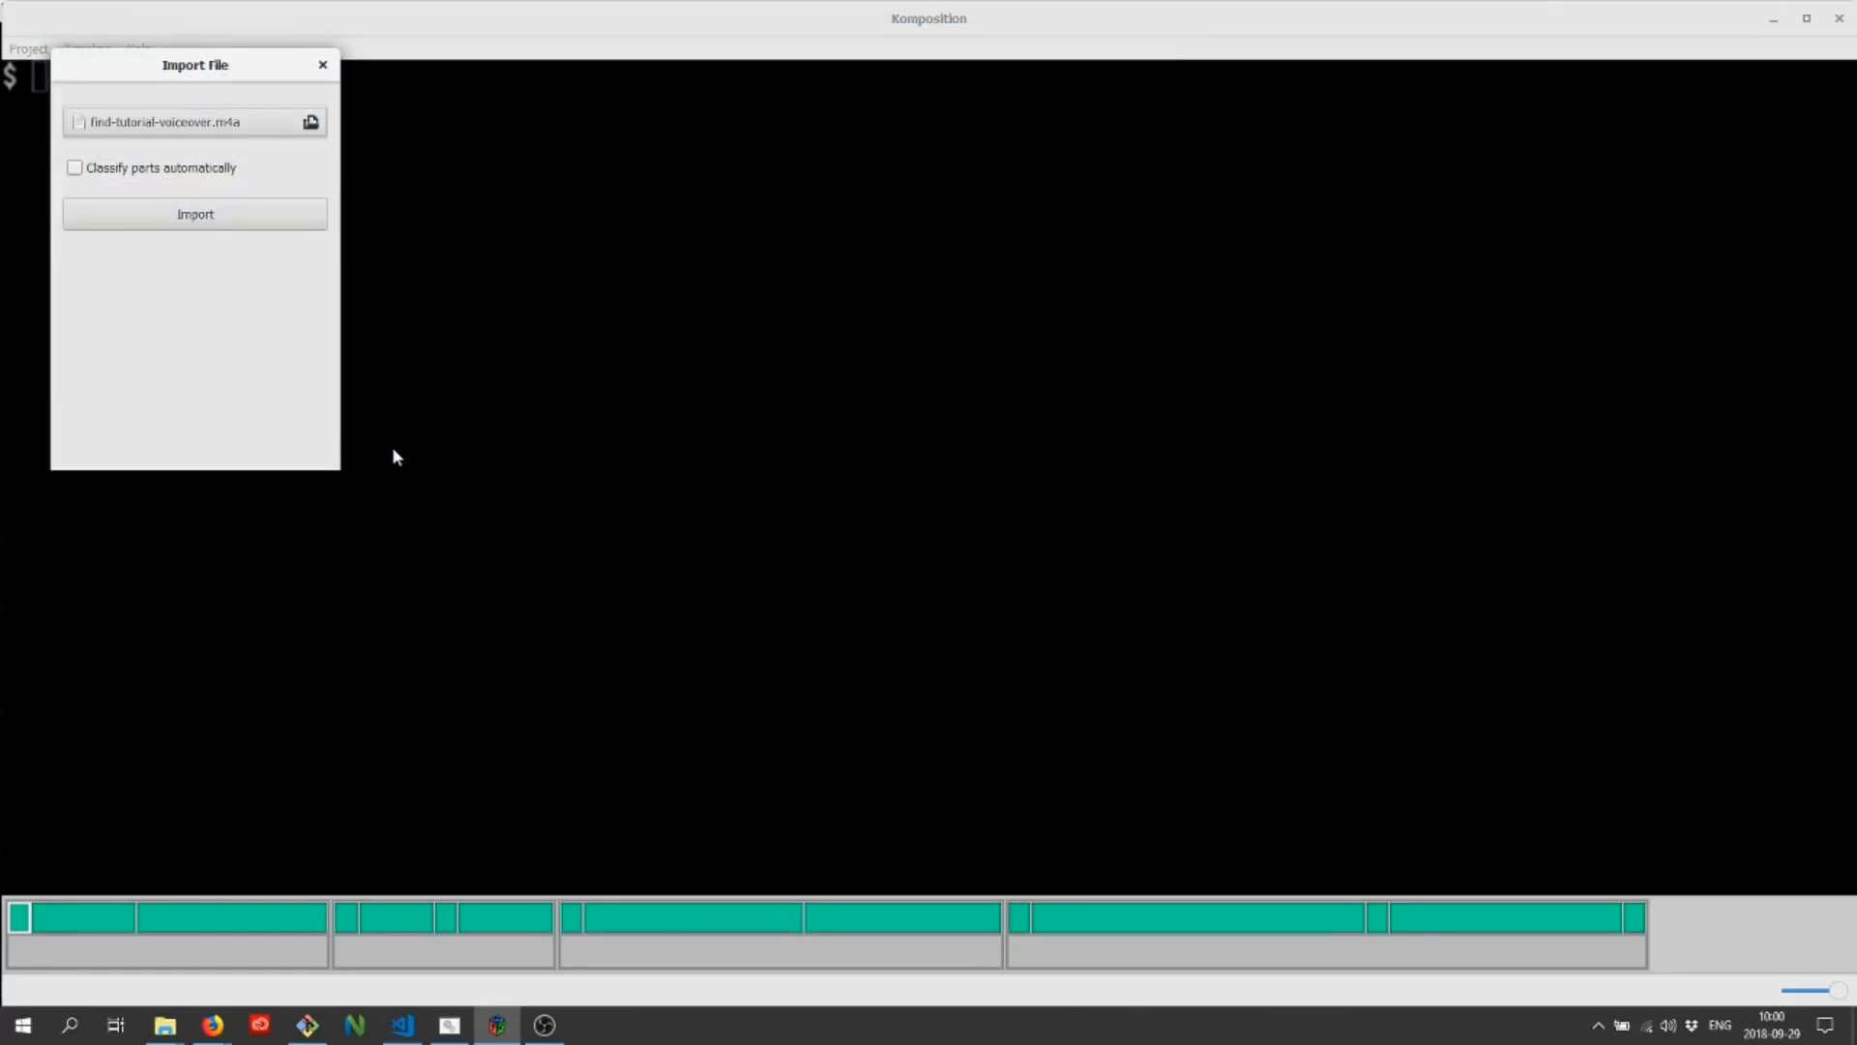
pyautogui.click(194, 213)
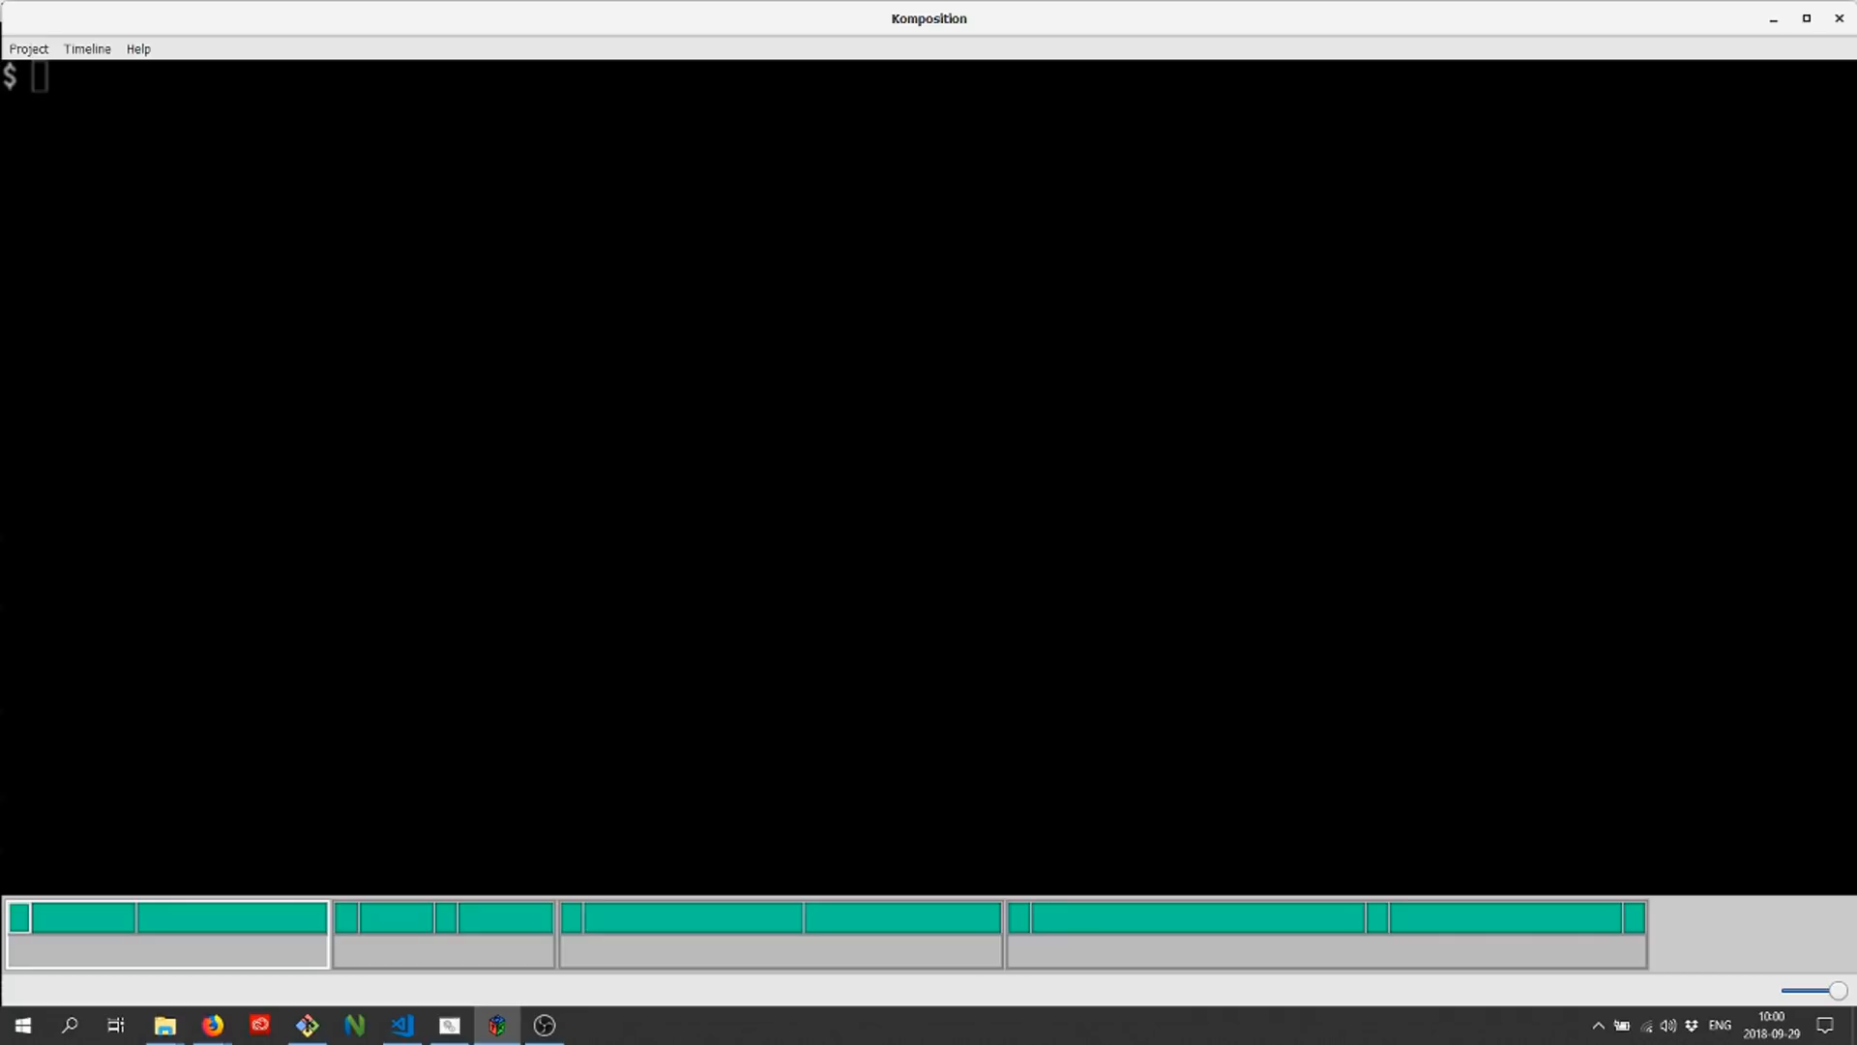
# Step: Put voiceover clips -00001 and -00002 on the first parallel's audio track
pyautogui.click(17, 916)
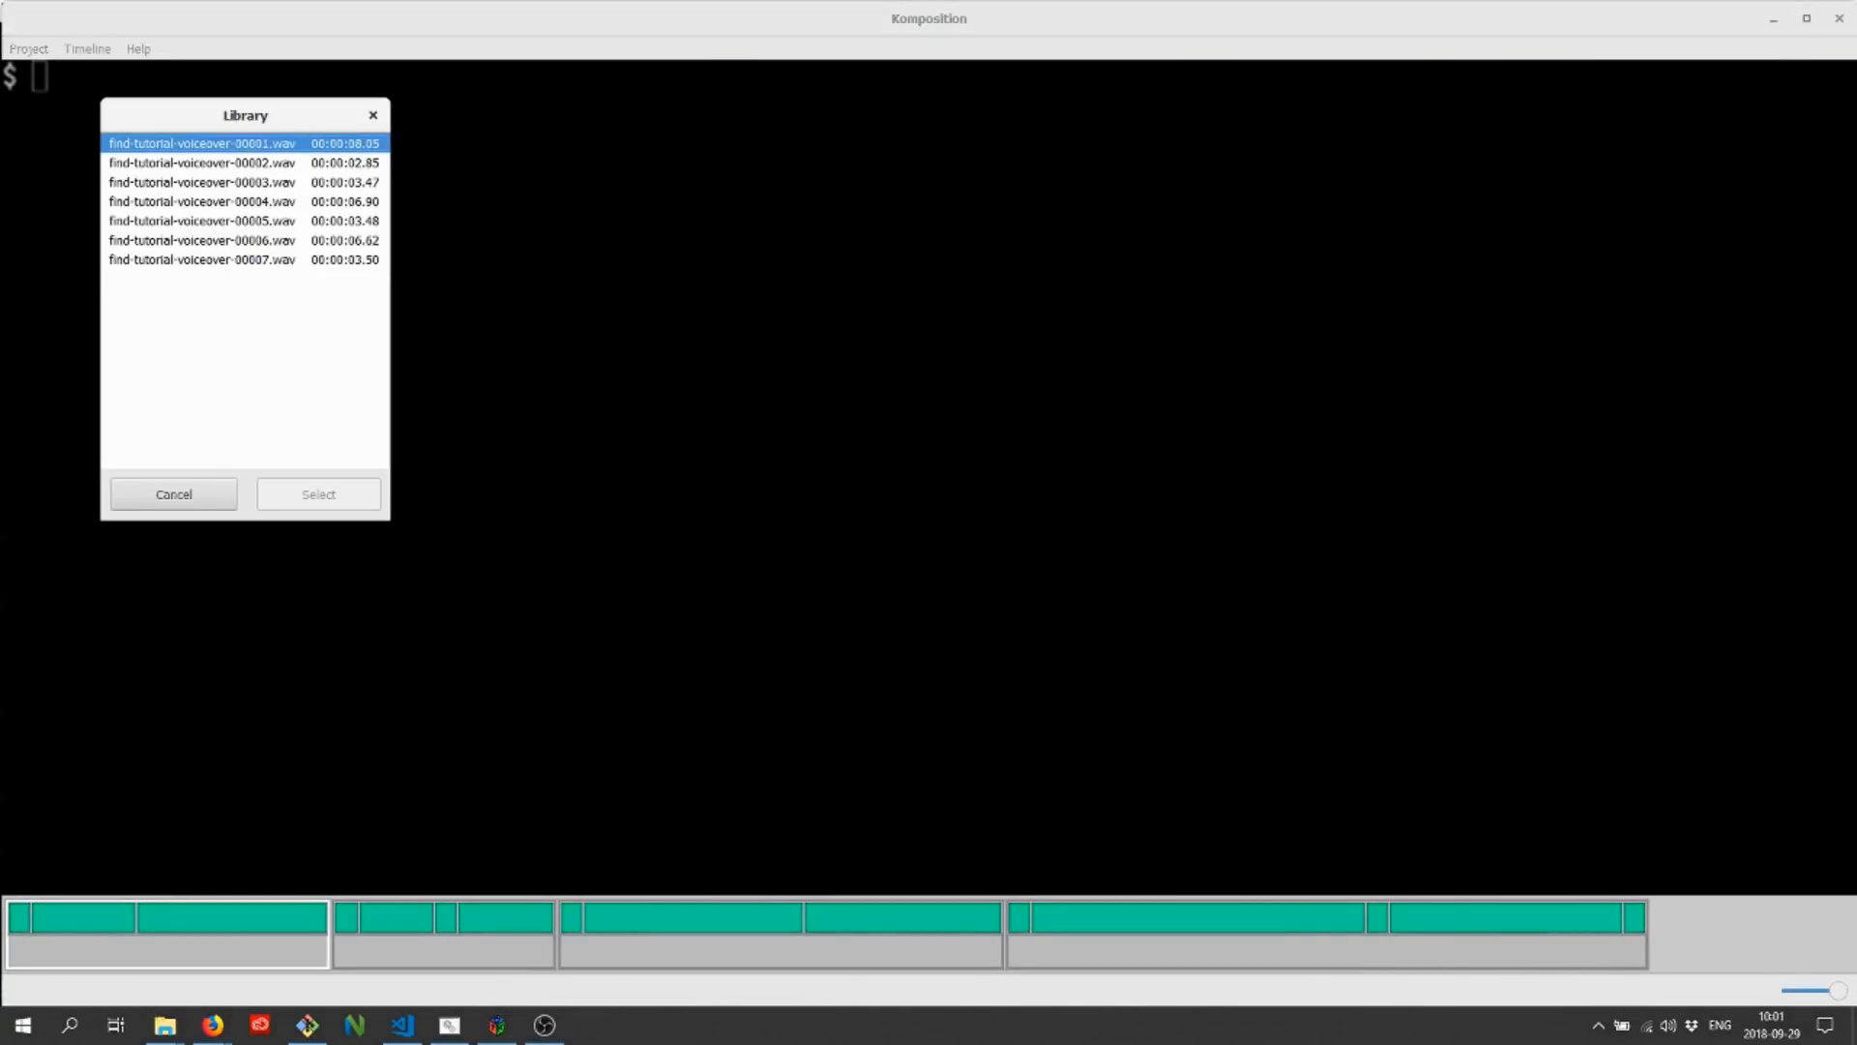
pyautogui.click(201, 162)
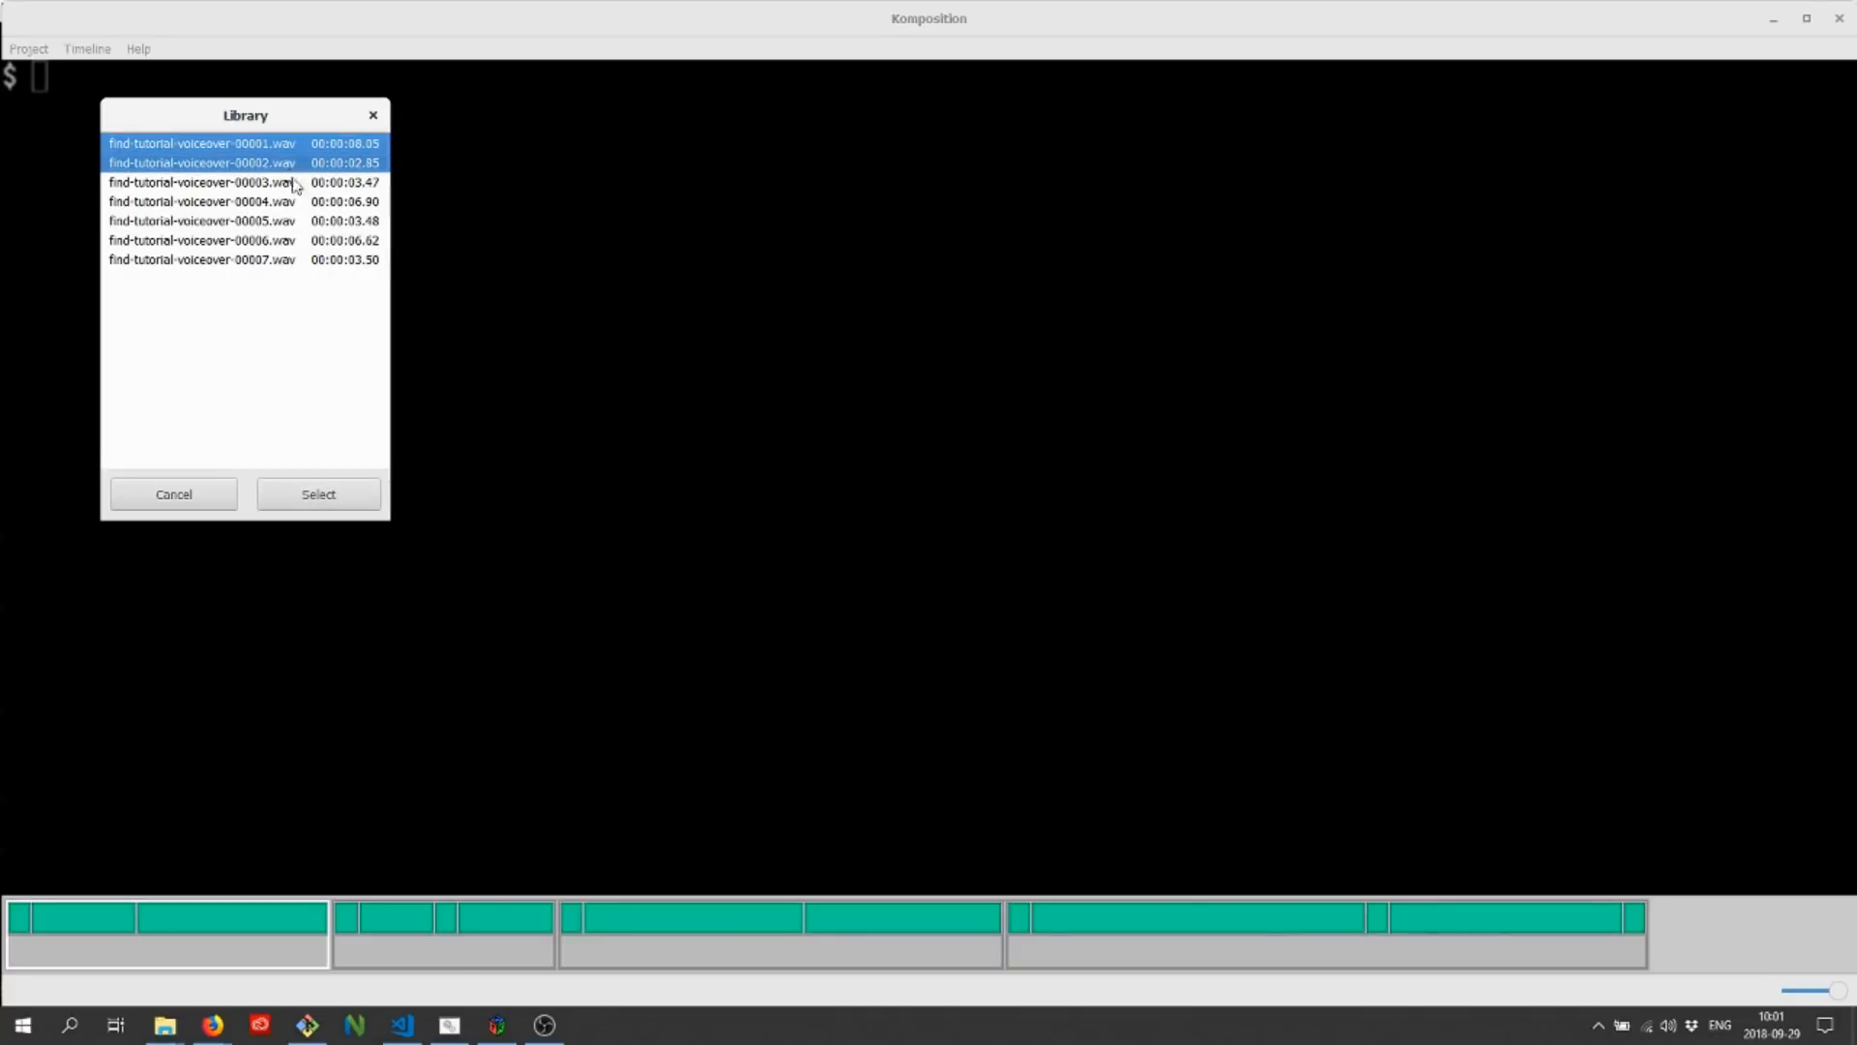
pyautogui.click(317, 494)
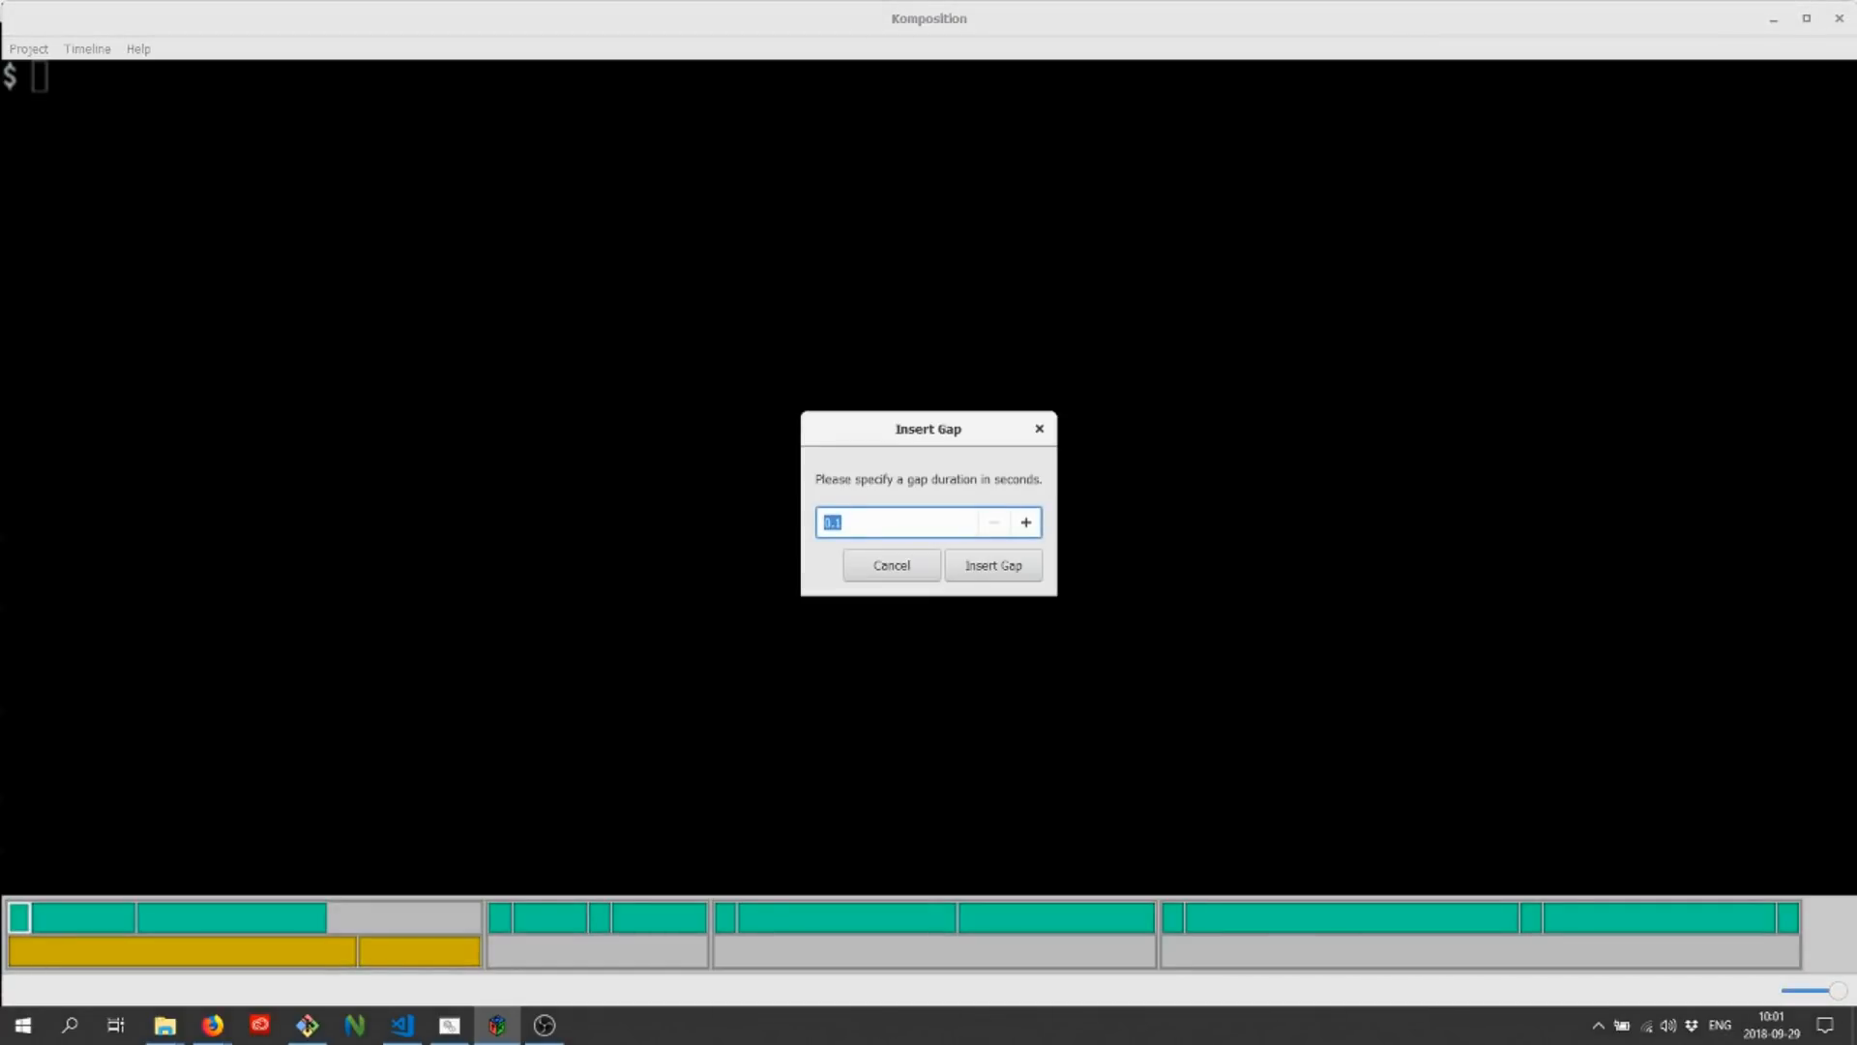
# Step: Insert an 8-second opening video gap and a short gap between the voiceover clips
pyautogui.write('8')
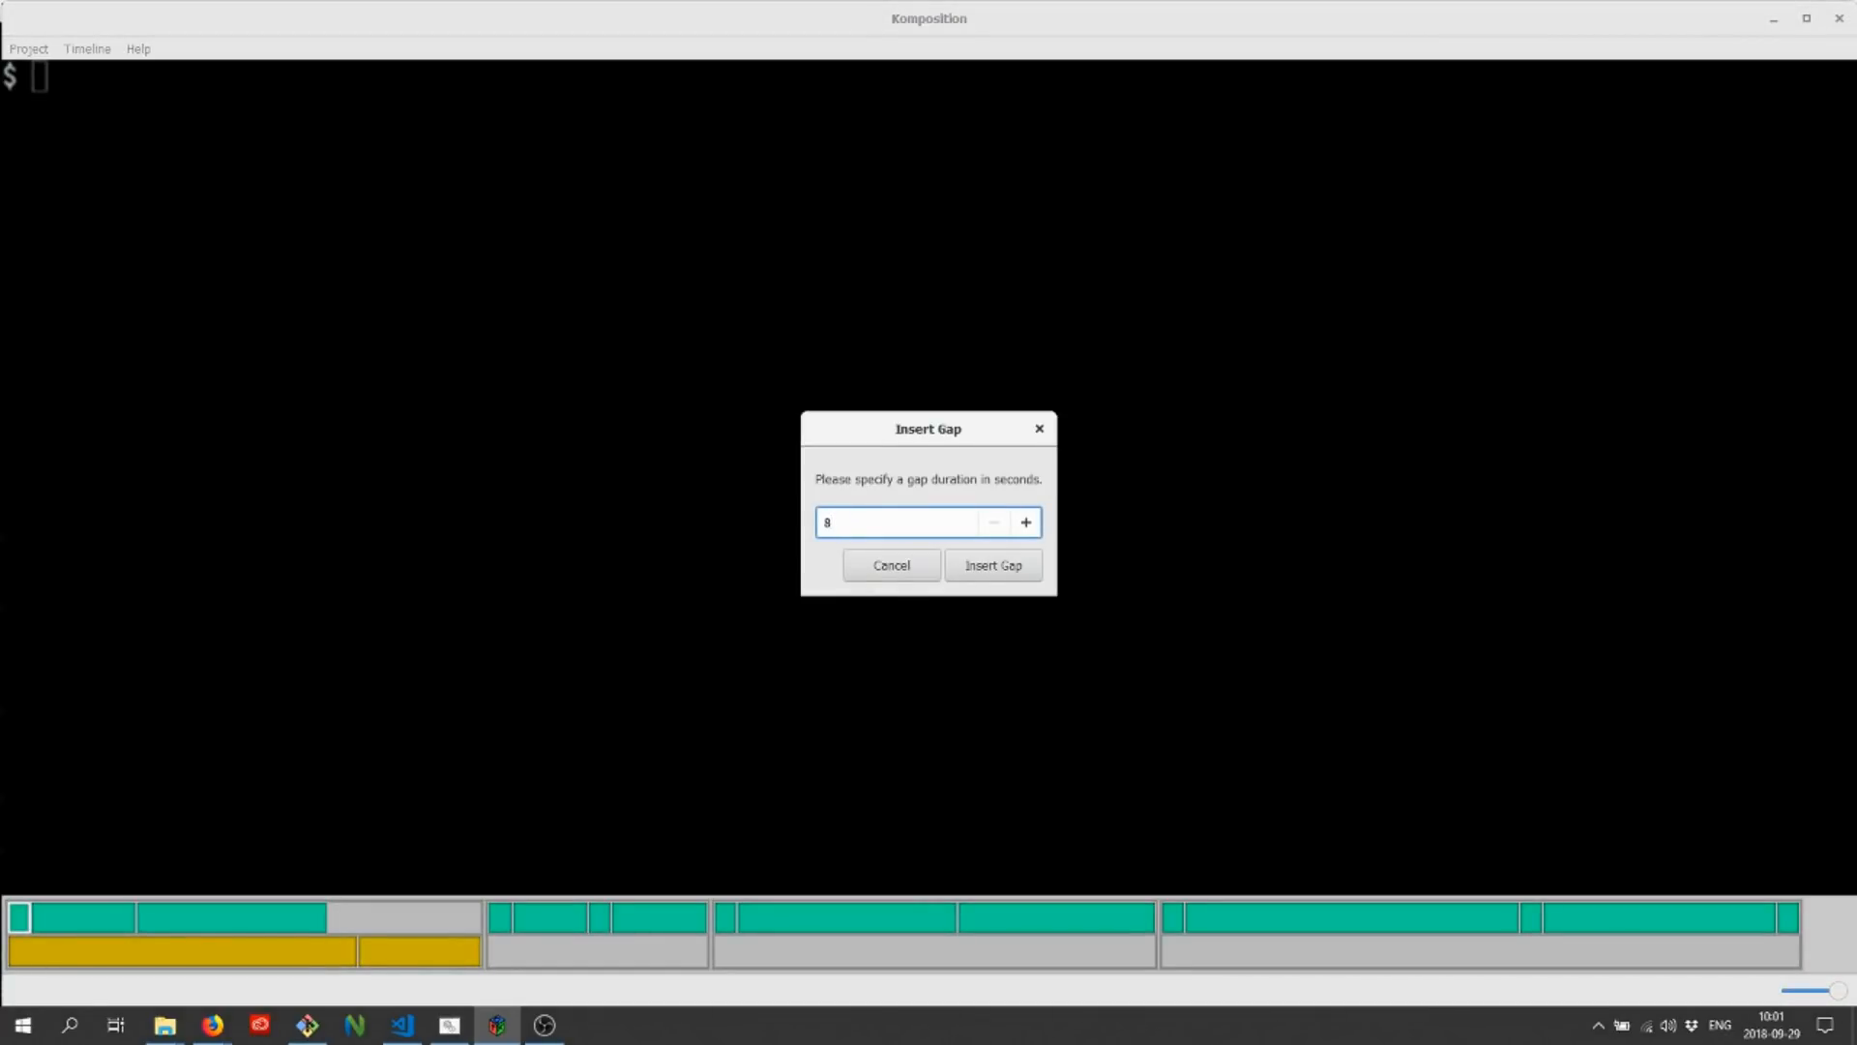
pyautogui.click(992, 565)
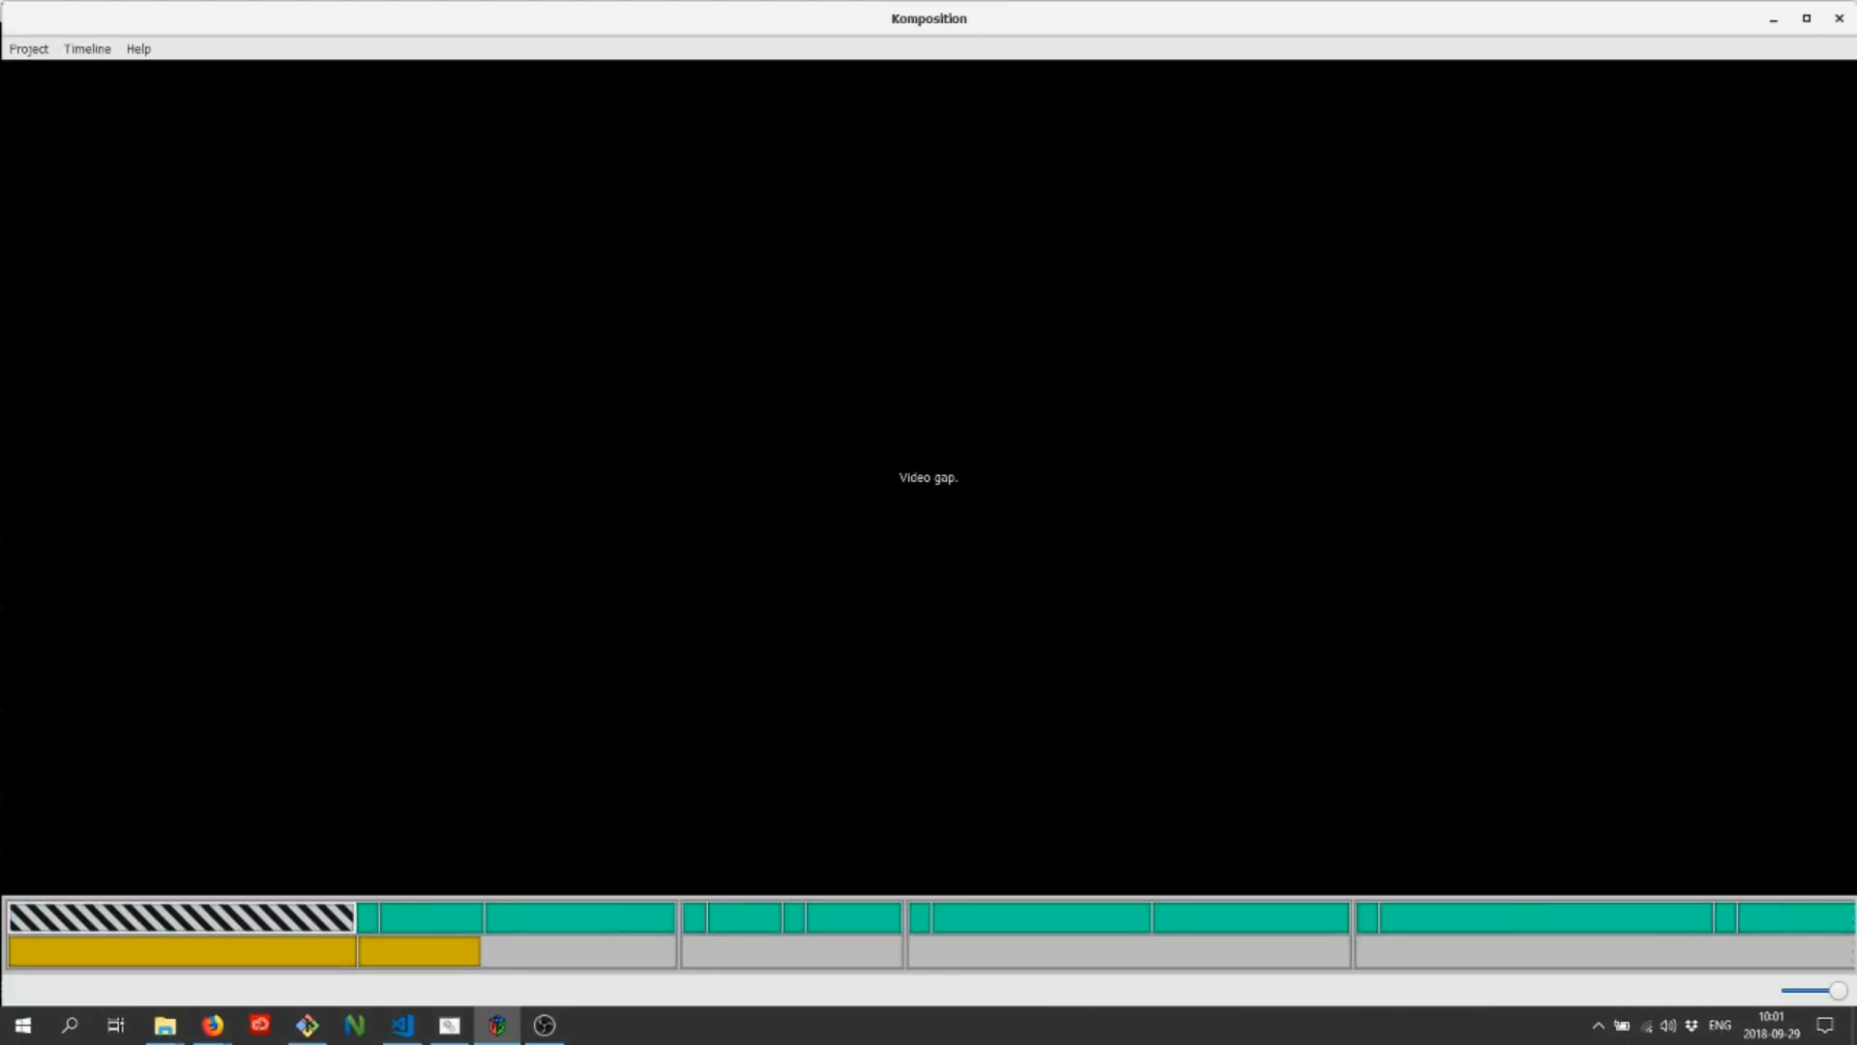
pyautogui.click(419, 951)
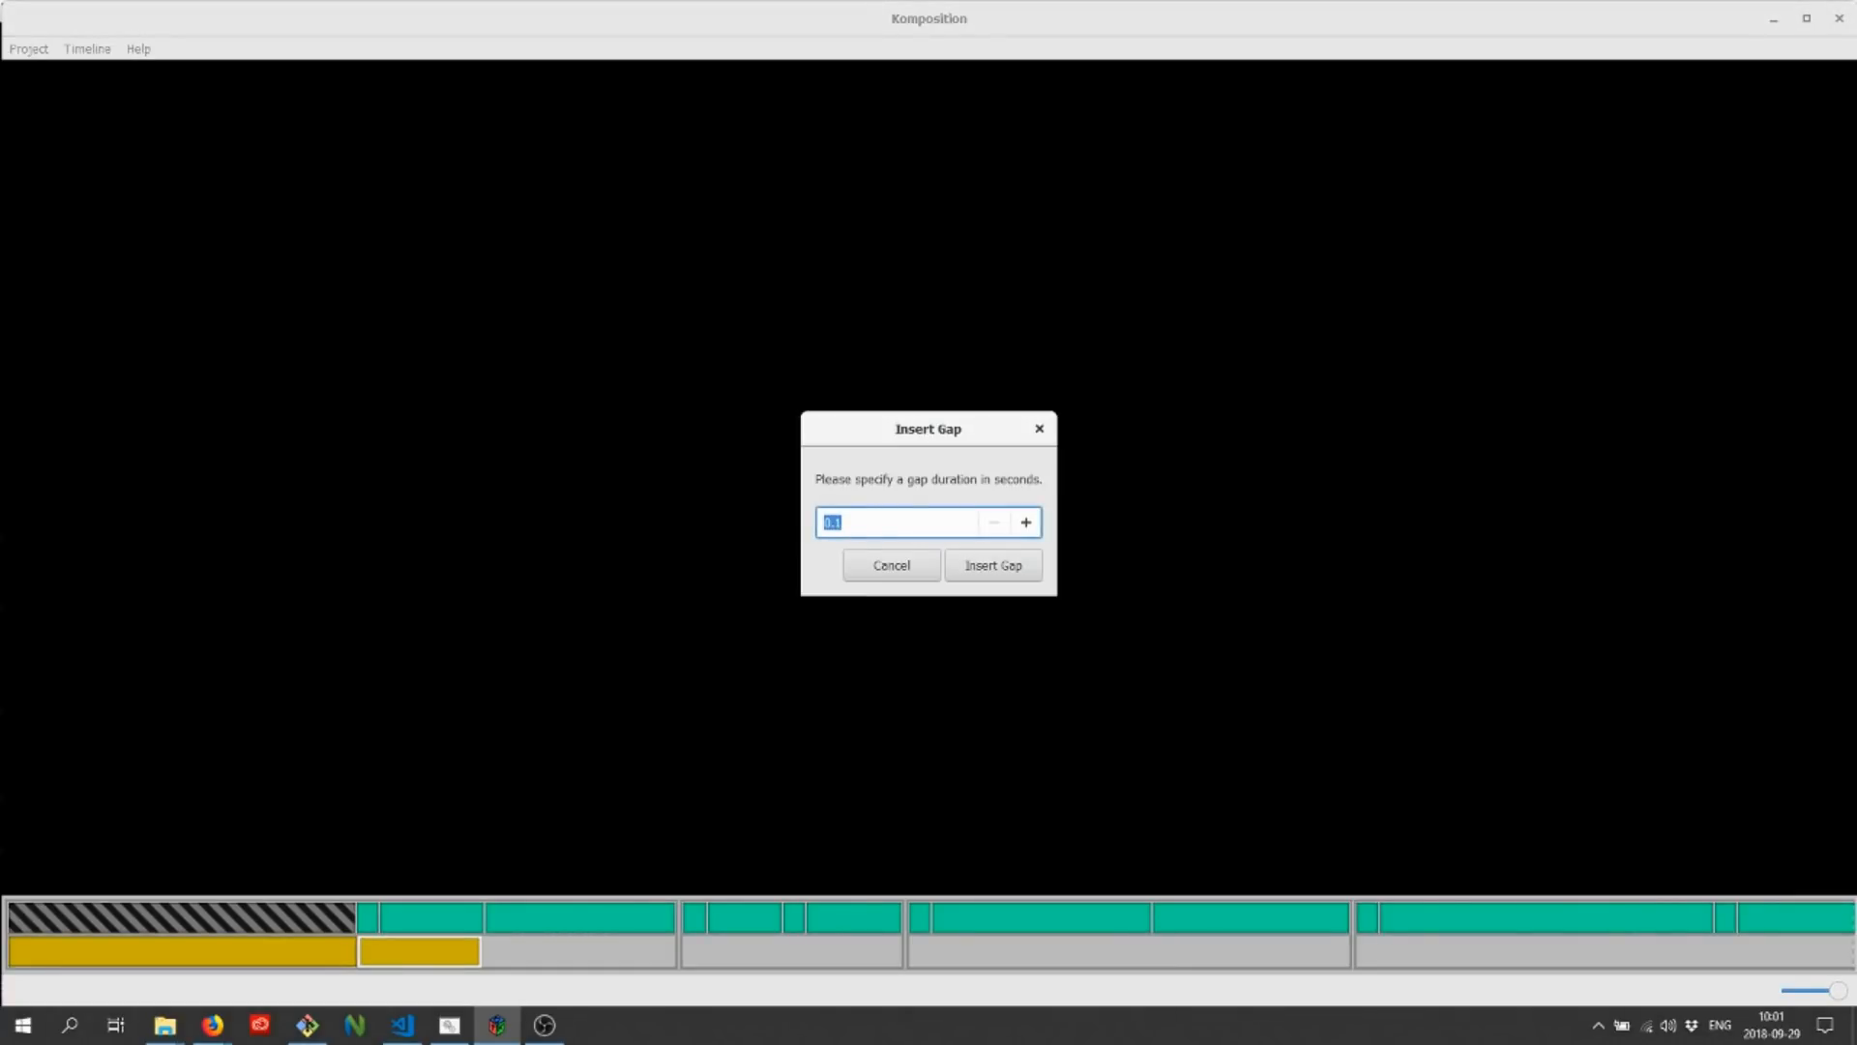
pyautogui.click(991, 565)
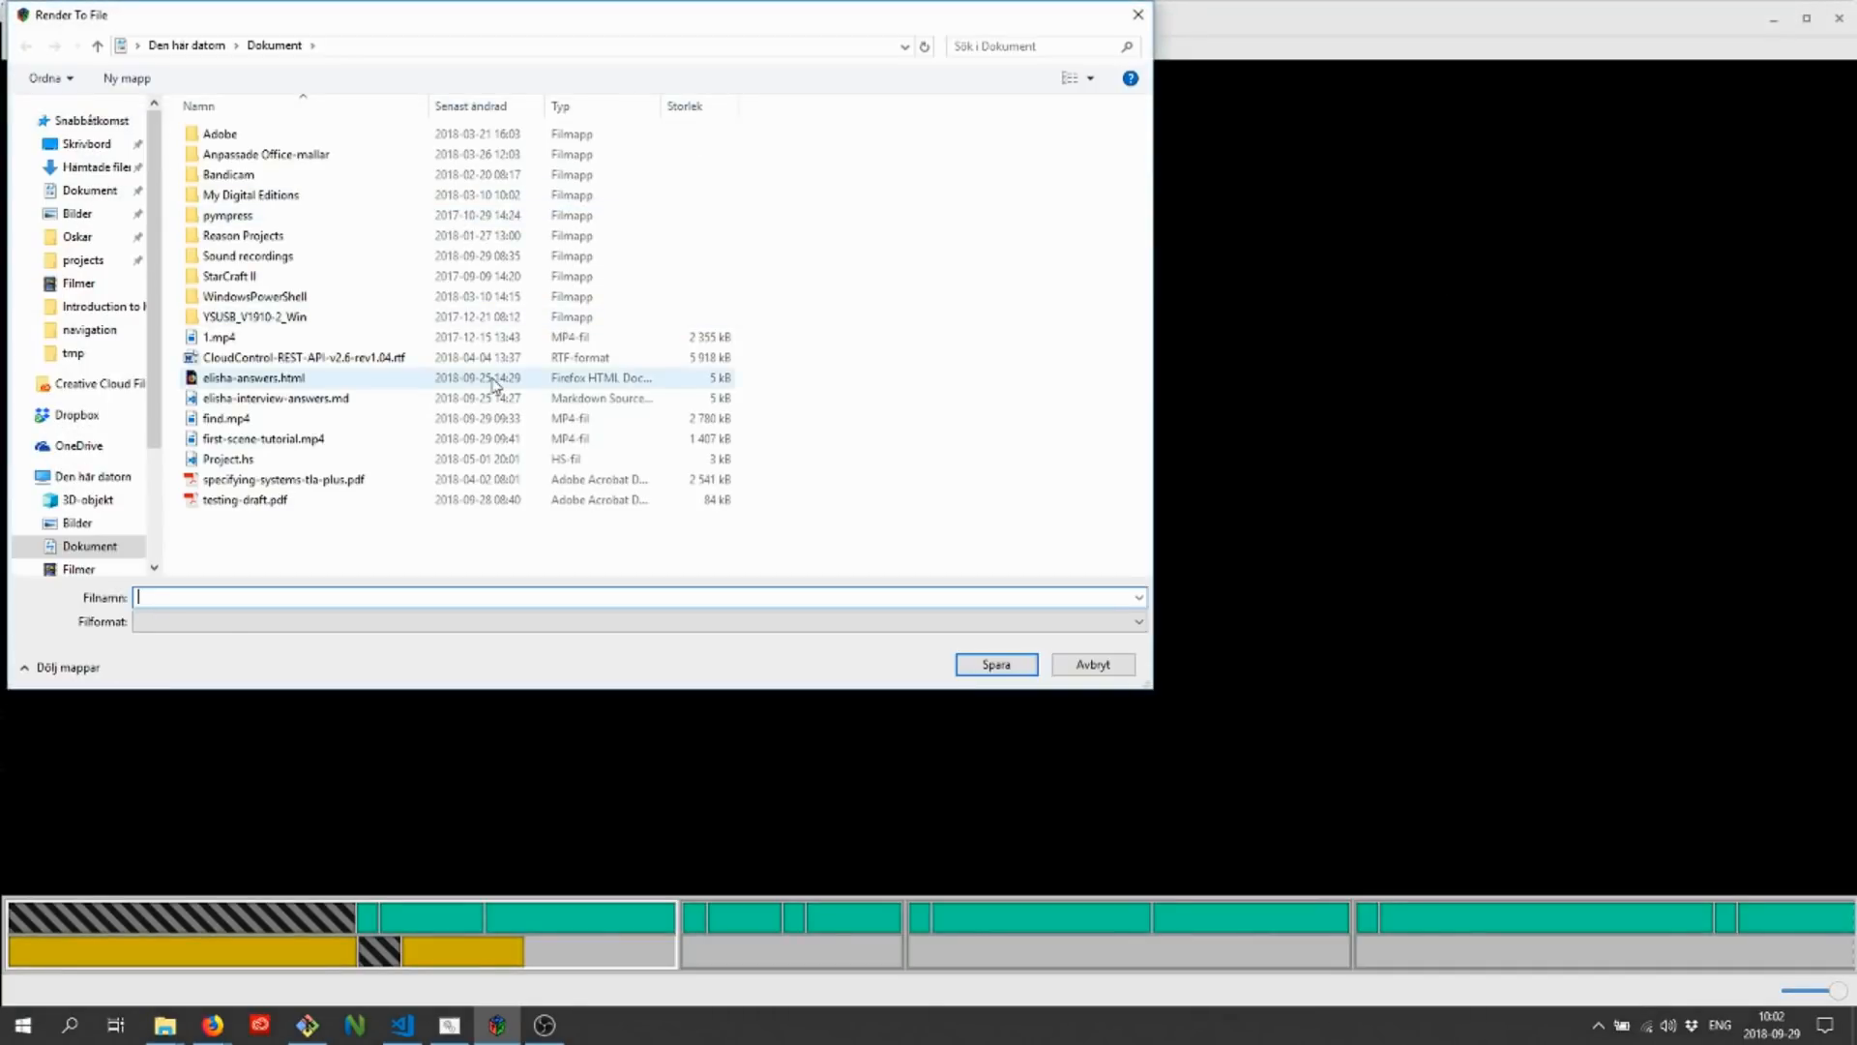
# Step: Render the timeline to find-output in the Dokument folder
pyautogui.write('find-output')
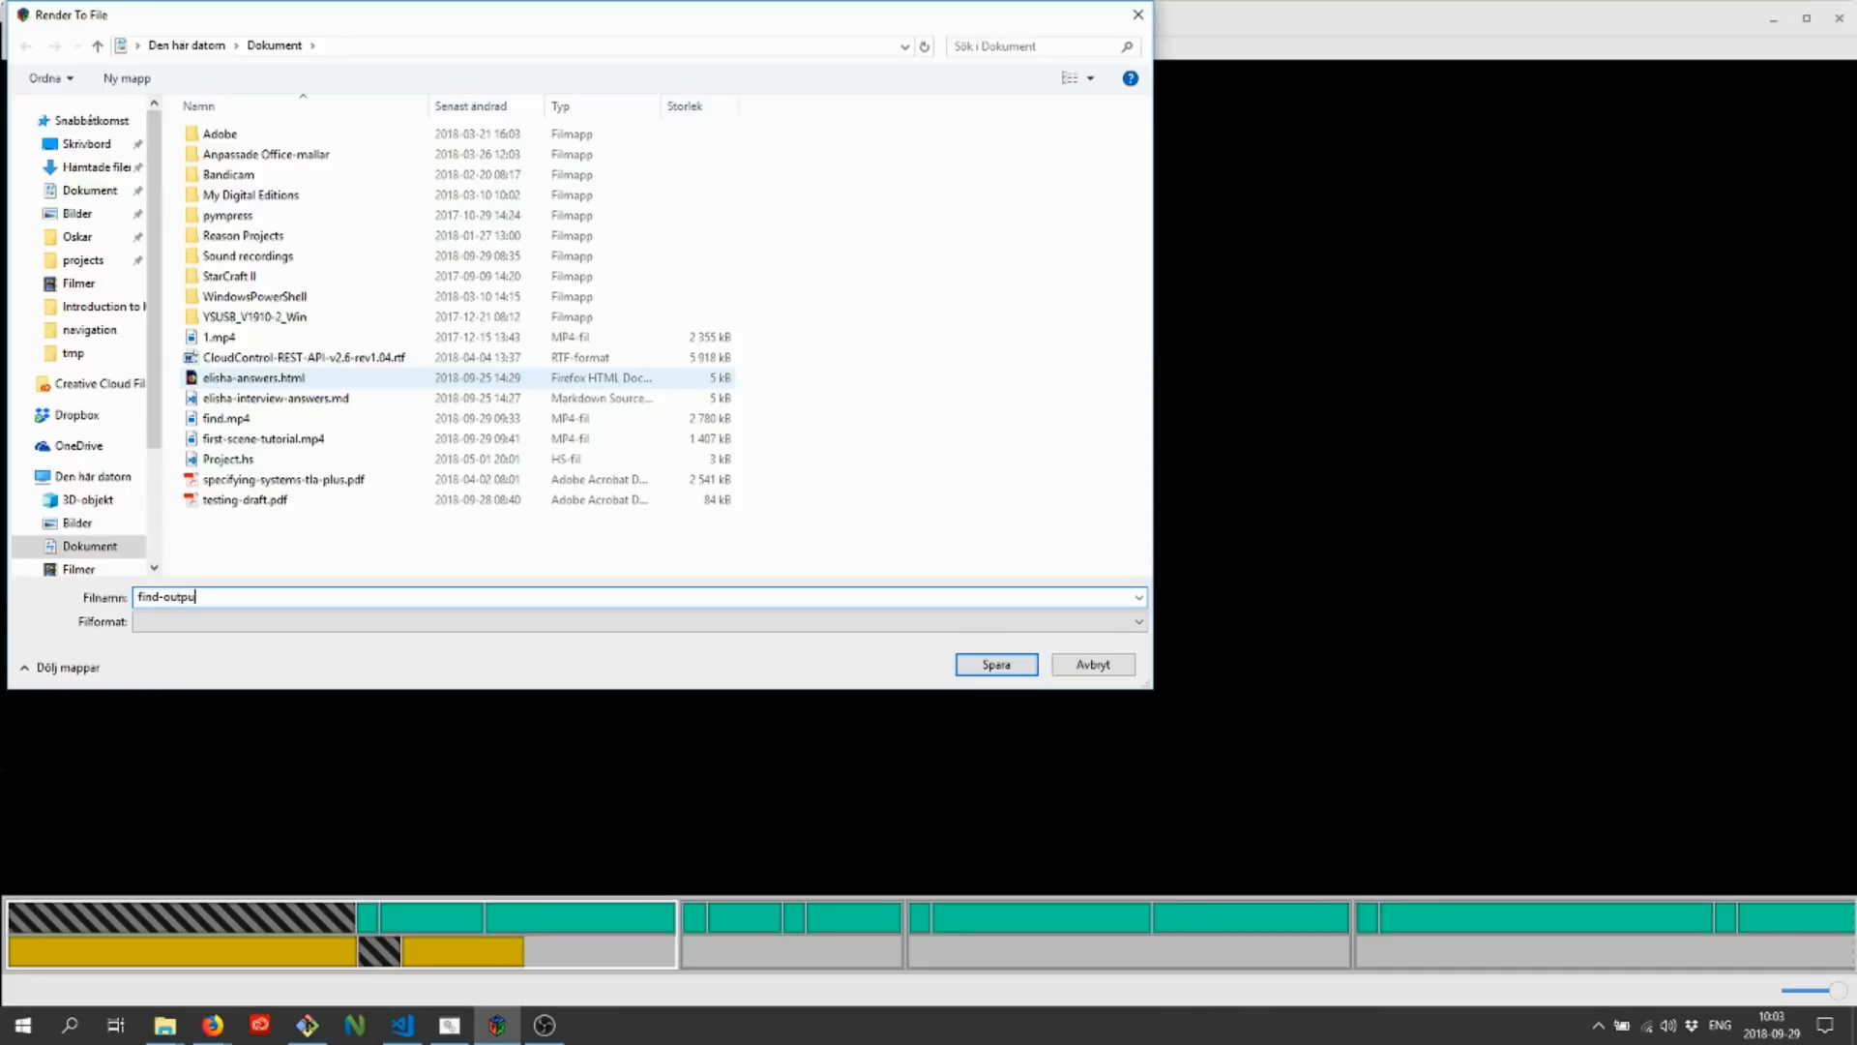
pyautogui.click(993, 663)
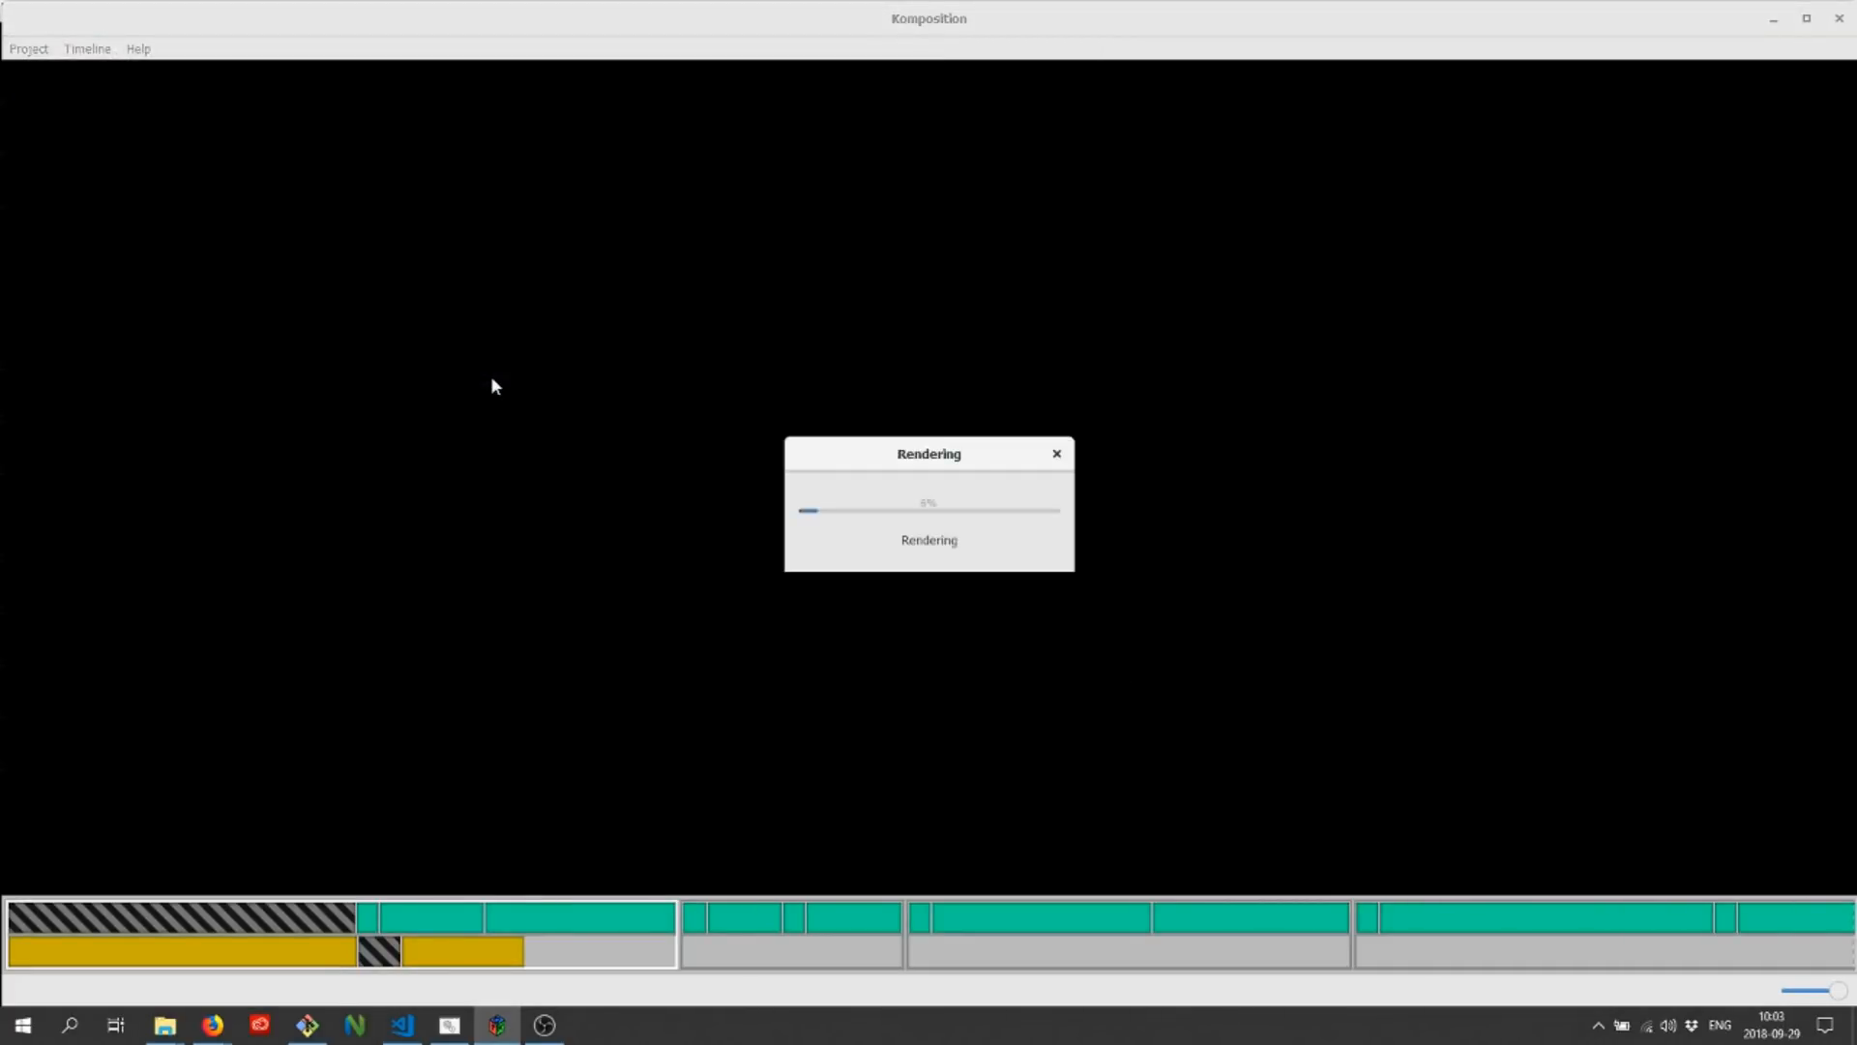